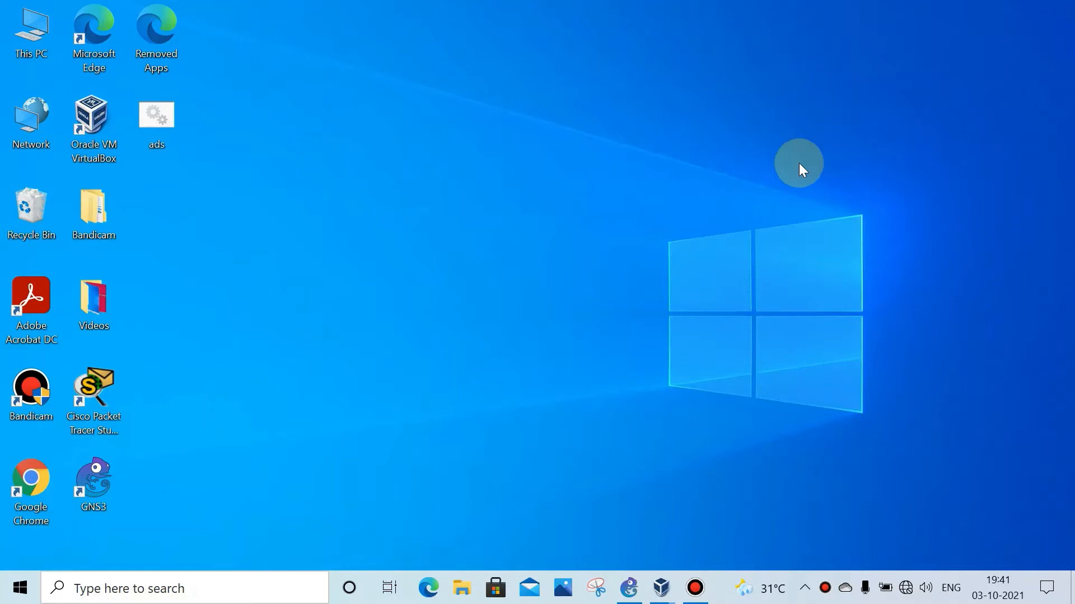
mouse_move(612, 523)
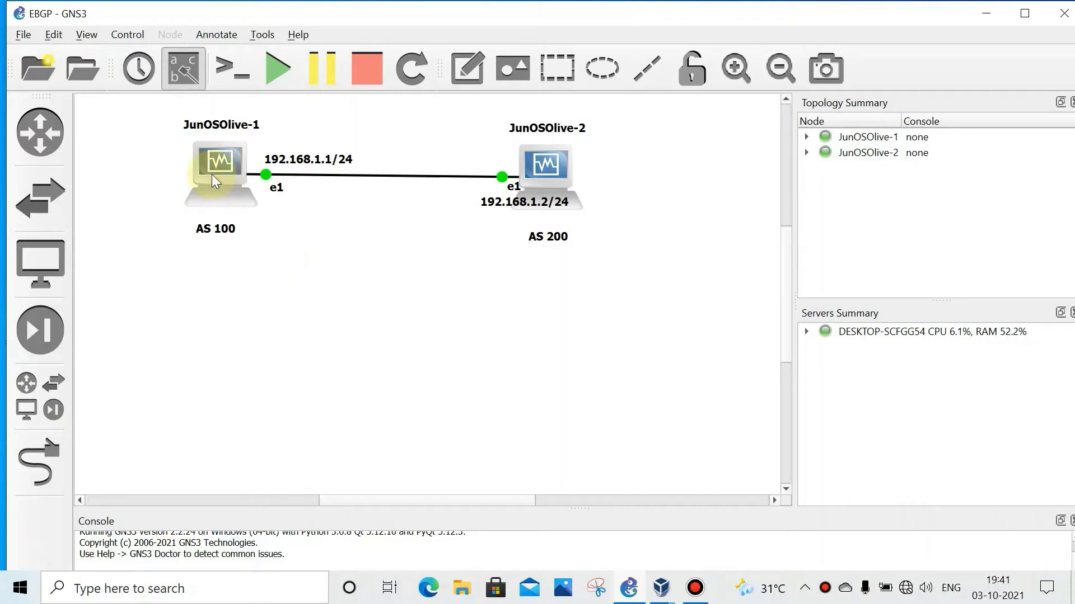
mouse_move(555, 192)
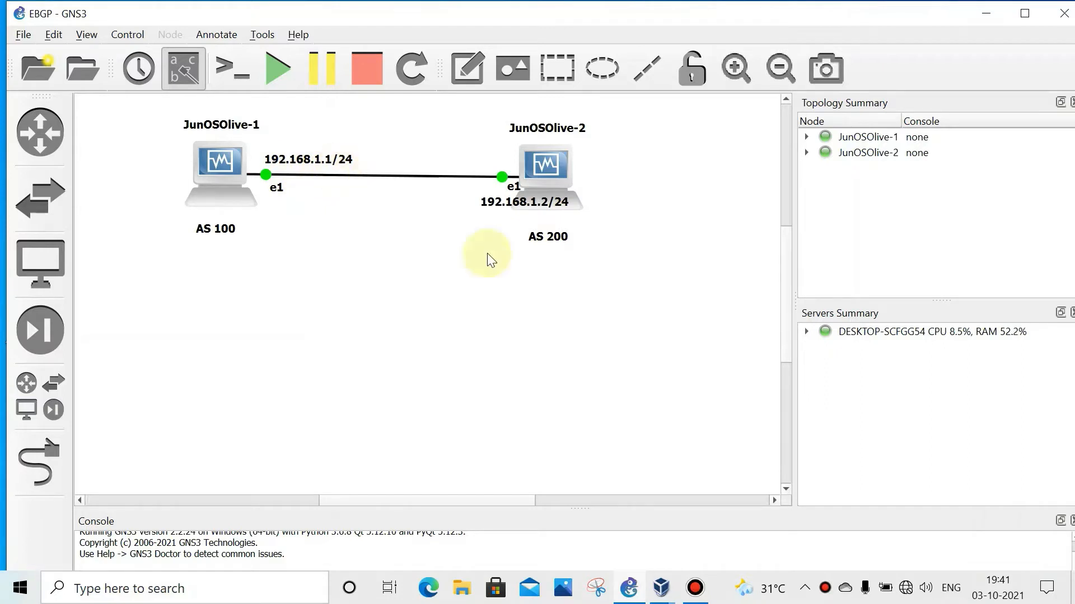
mouse_move(544, 164)
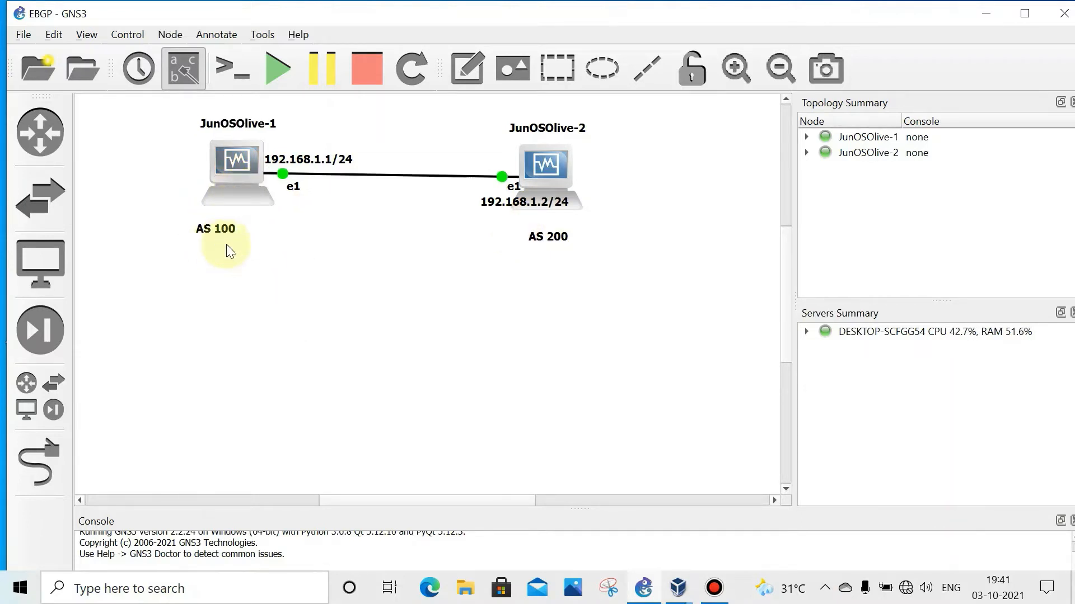
mouse_move(560, 259)
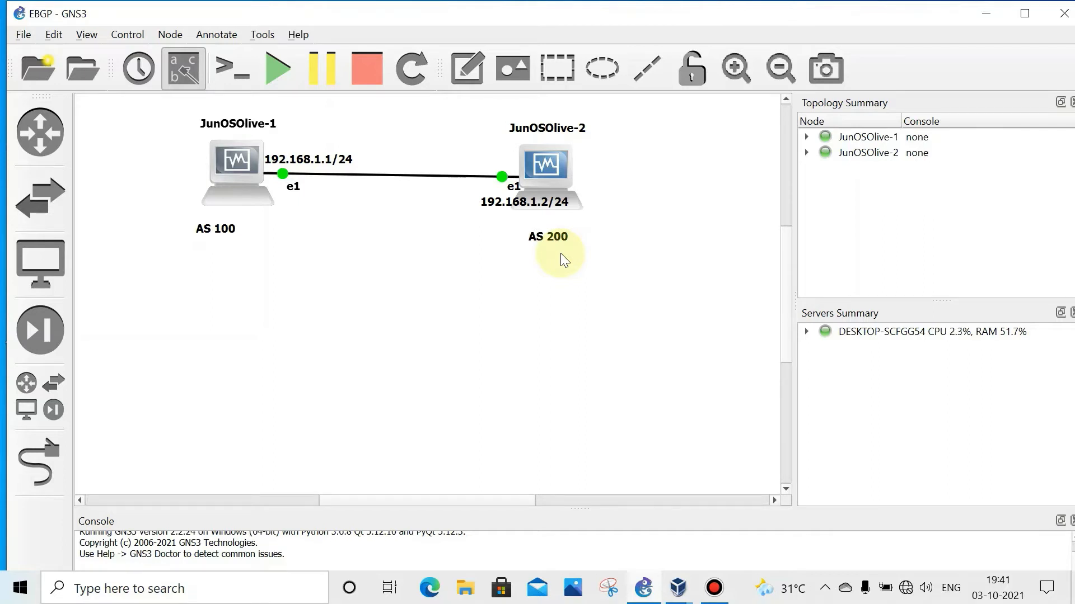
mouse_move(592, 305)
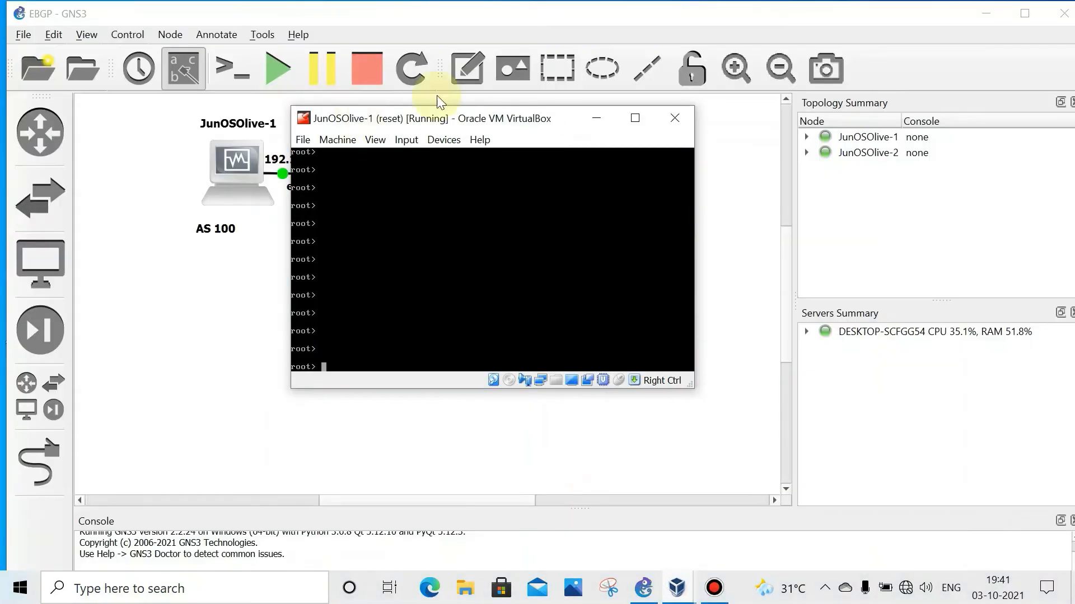
Maximize and restore the JunOSOlive-1 console, then move it below the topology.
left_click(633, 118)
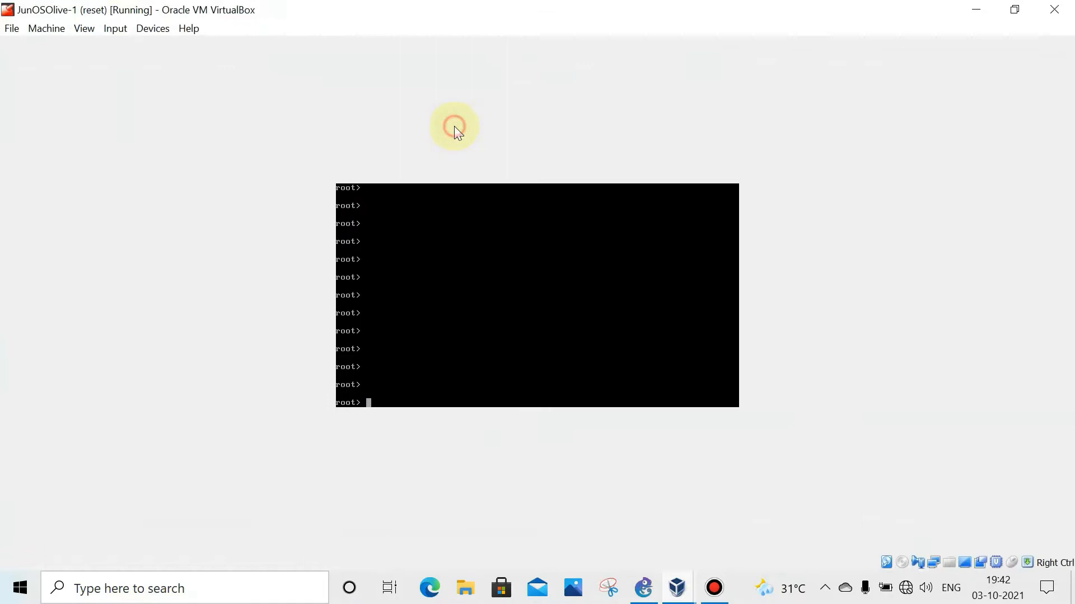
mouse_move(1014, 10)
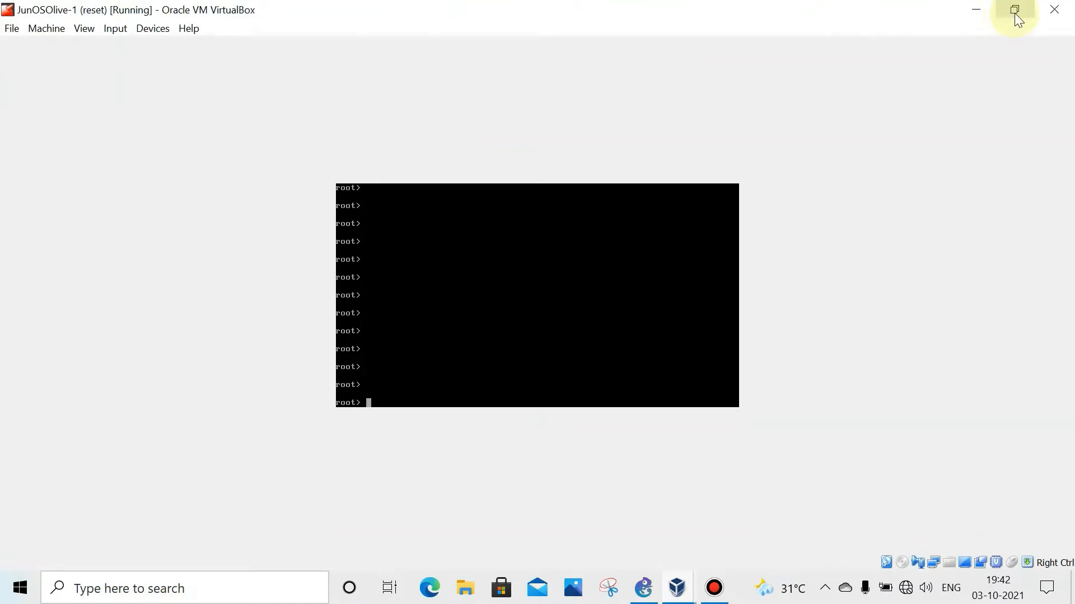
left_click(1014, 9)
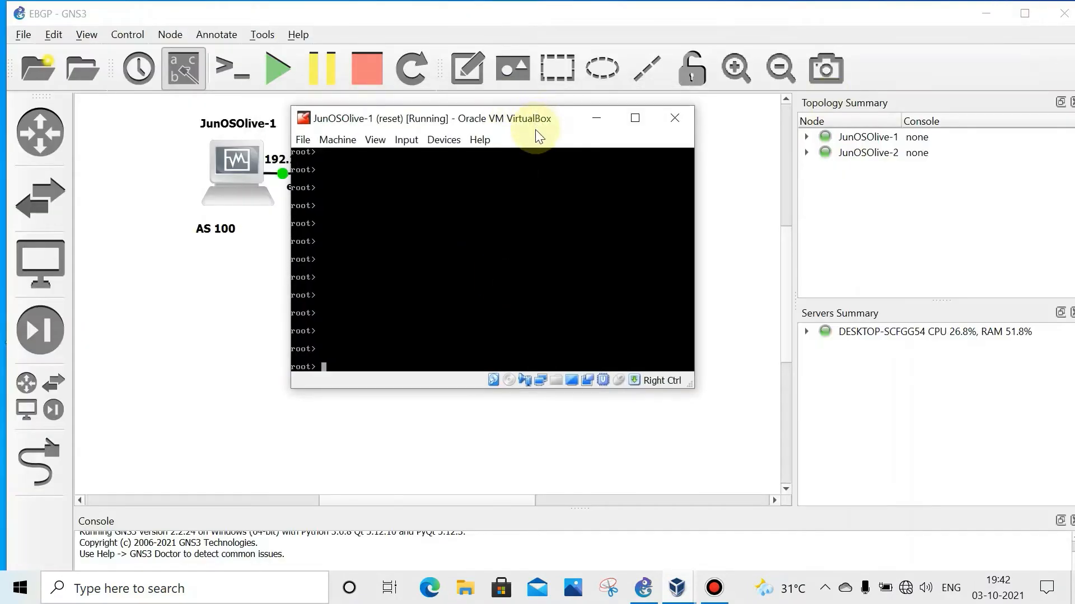
mouse_move(534, 169)
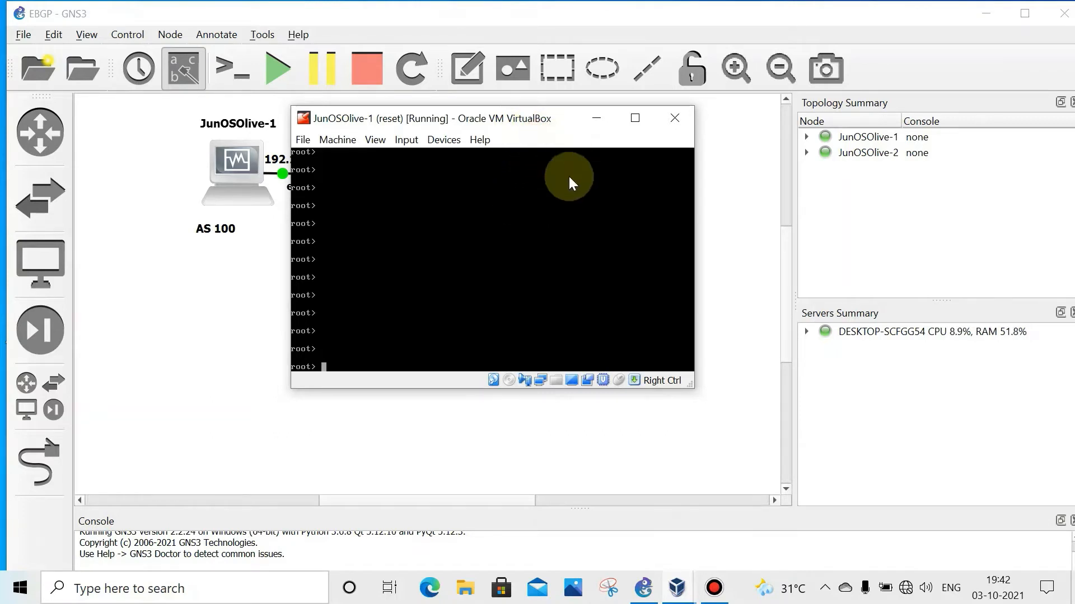
left_click_drag(430, 118, 491, 146)
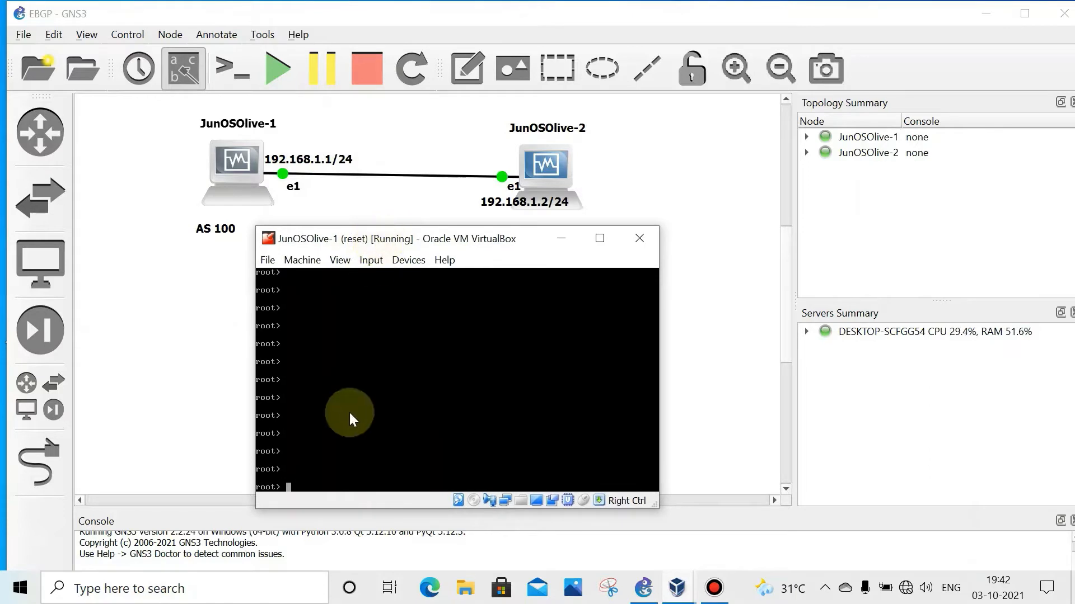
Run 'show interfaces terse' on both routers to list em1.0 at 192.168.1.1/24 and 192.168.1.2/24.
type("show in")
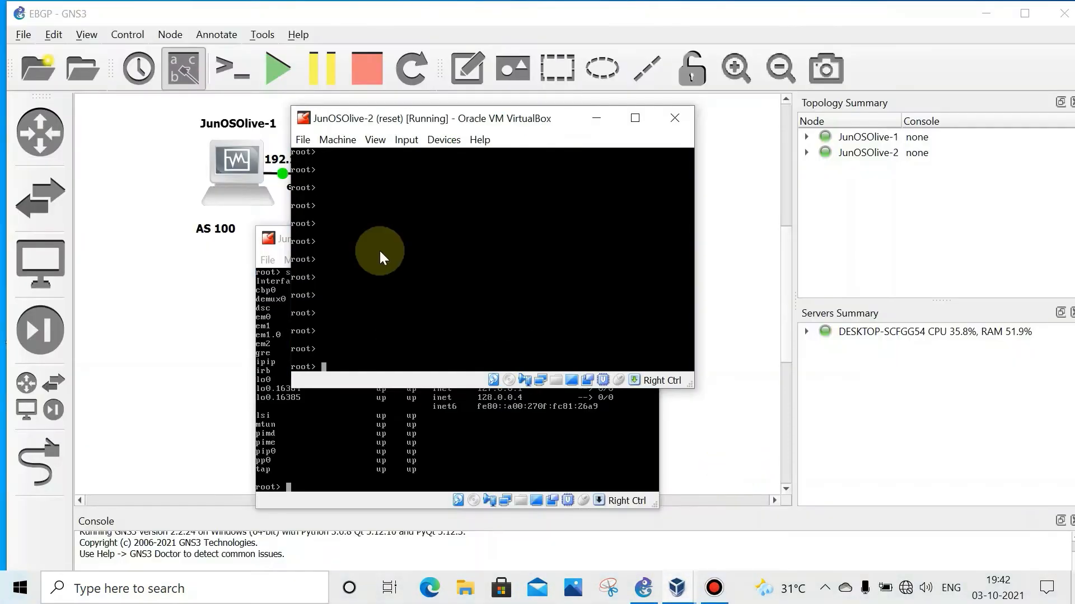
type("show")
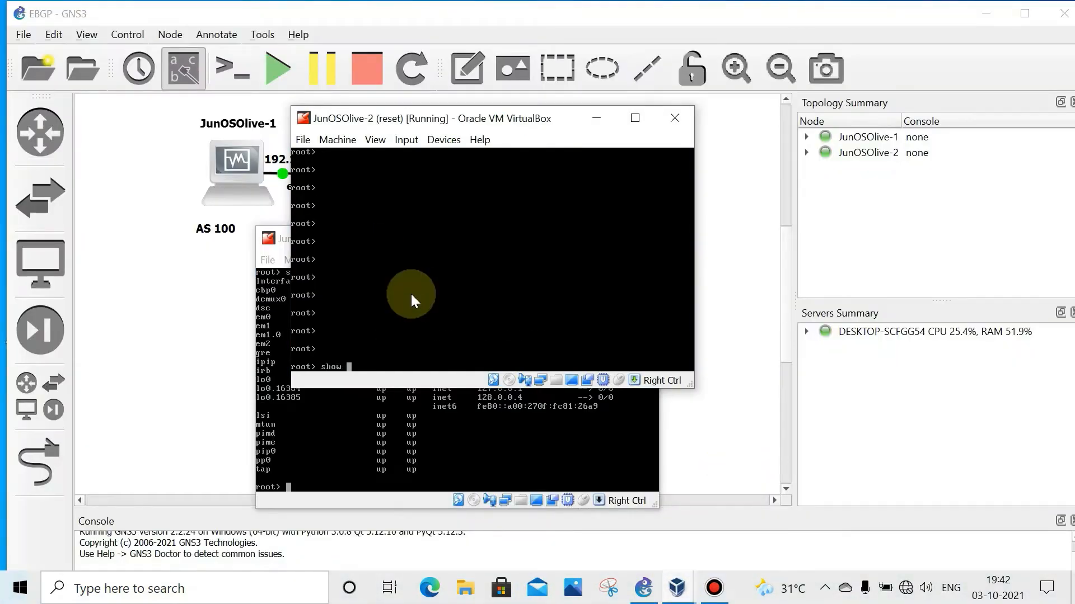
type("interfaces terse")
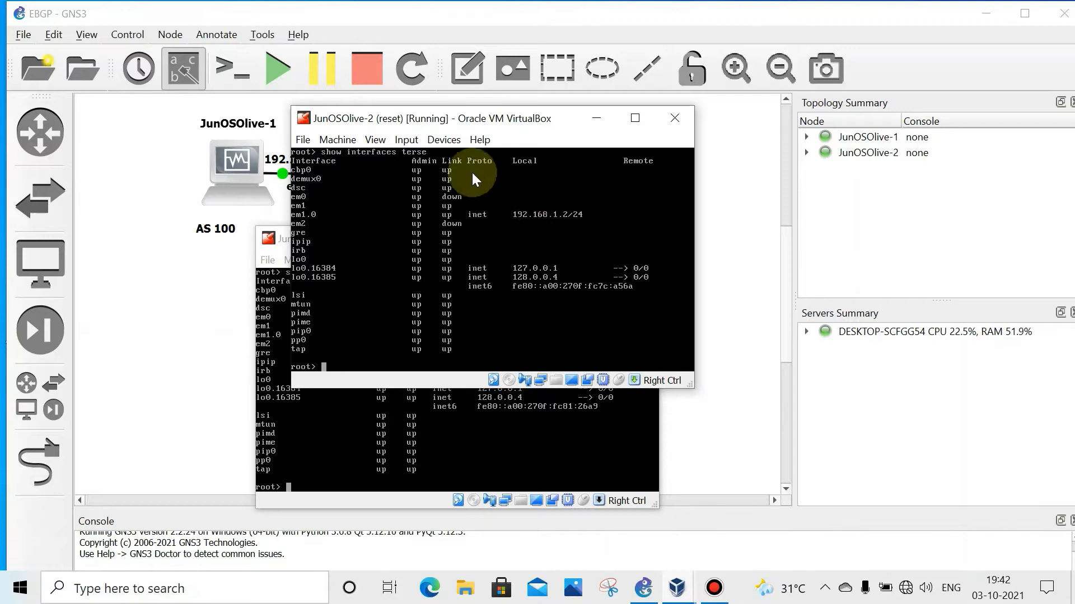
mouse_move(529, 135)
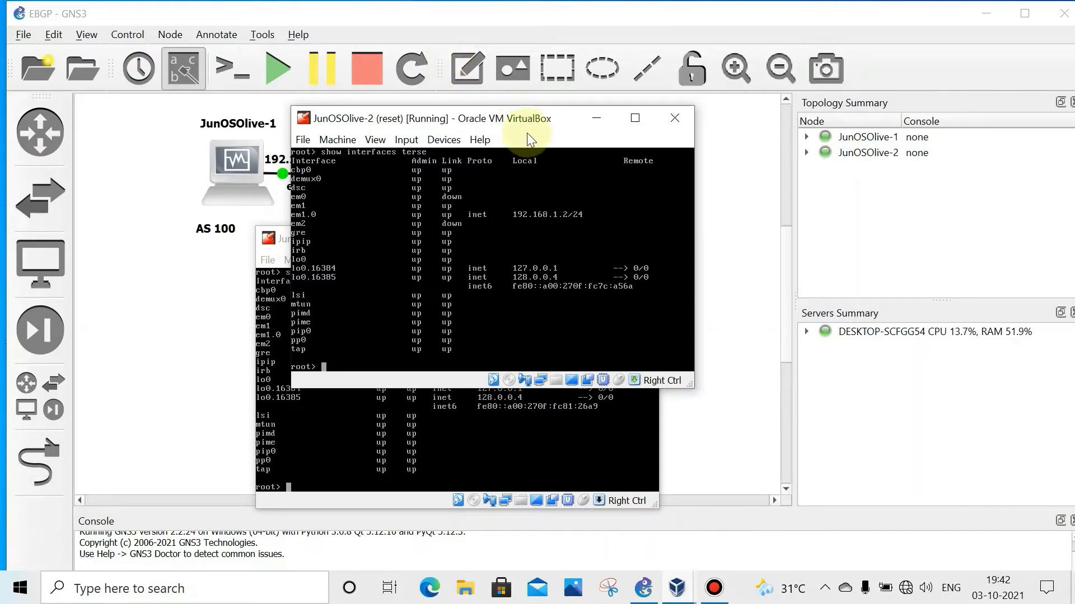
mouse_move(399, 127)
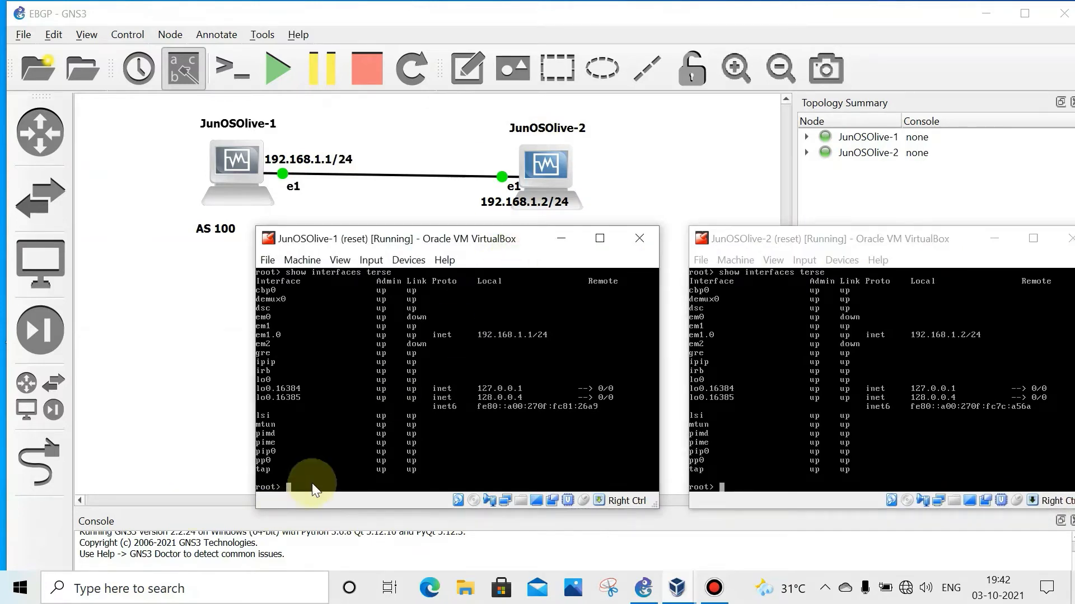
Enter configuration mode on JunOSOlive-1 and query the 'set protocols bgp' options.
type("configure")
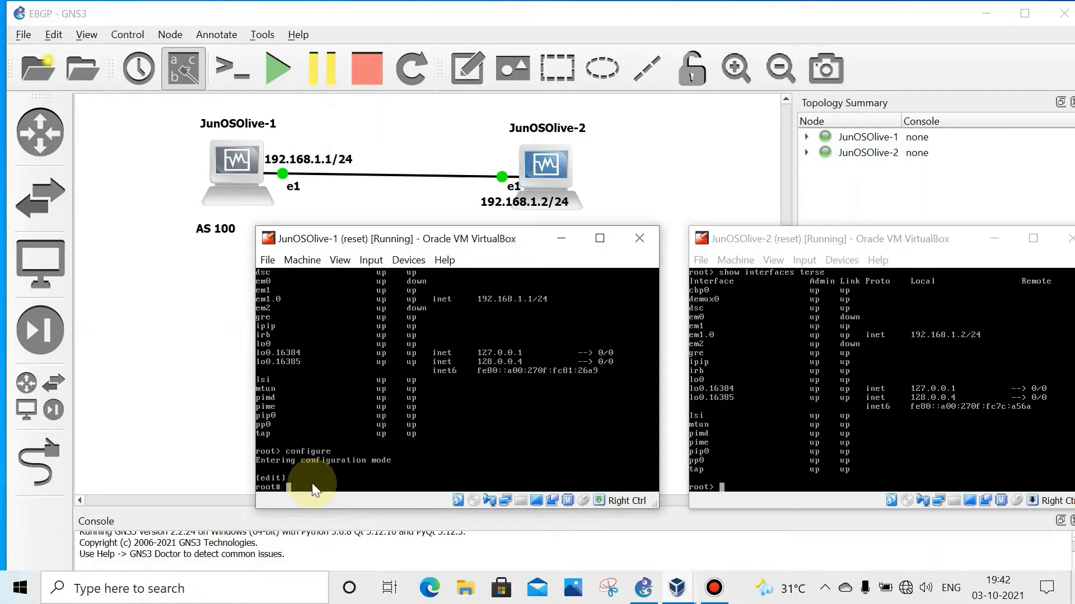
type("set")
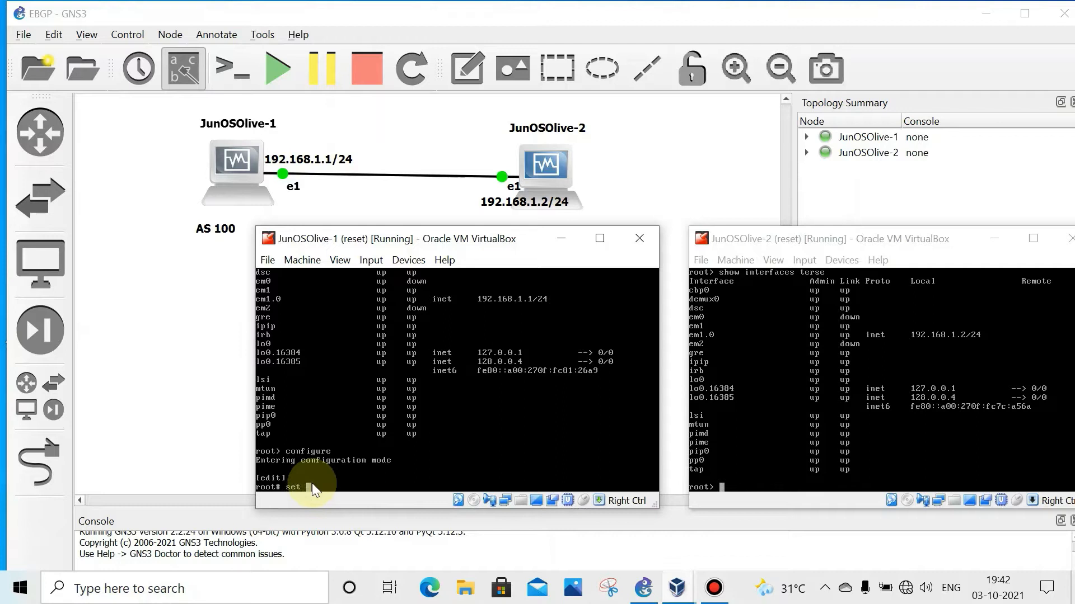
type("protocols")
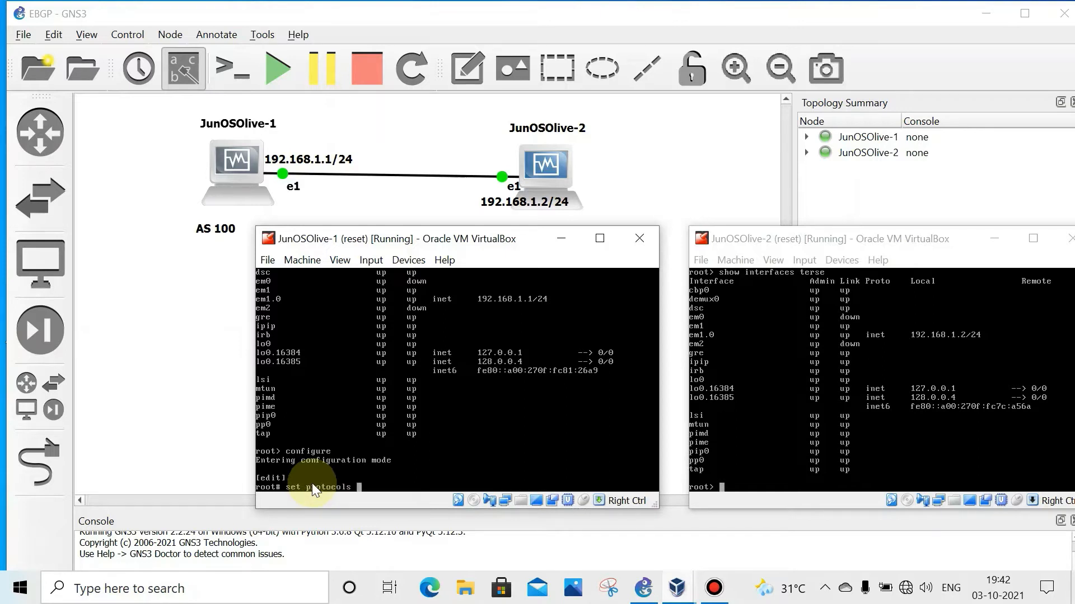
type("bgp")
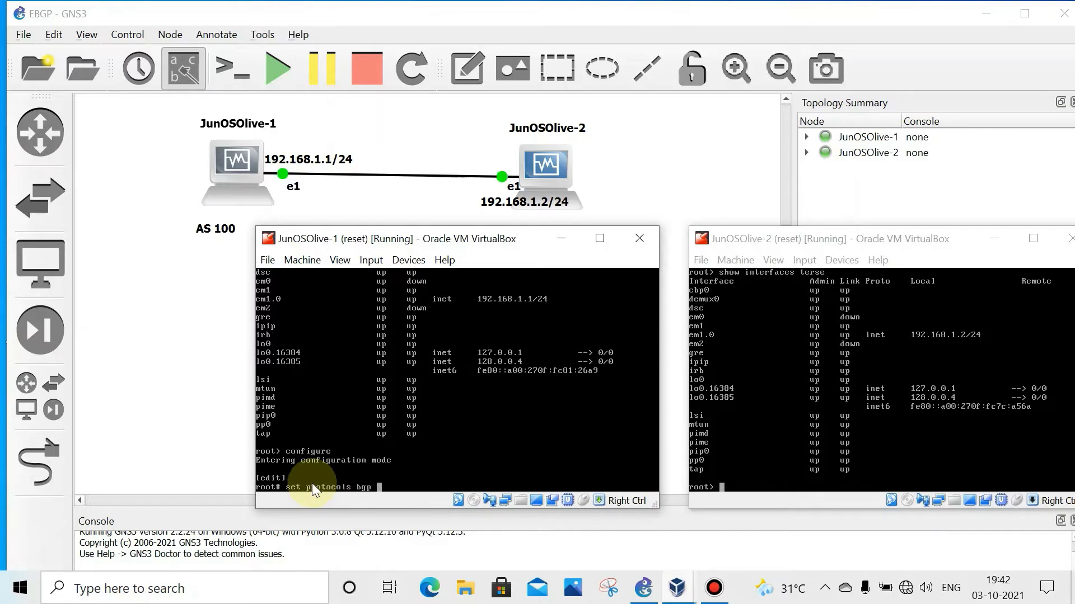
type("lo?")
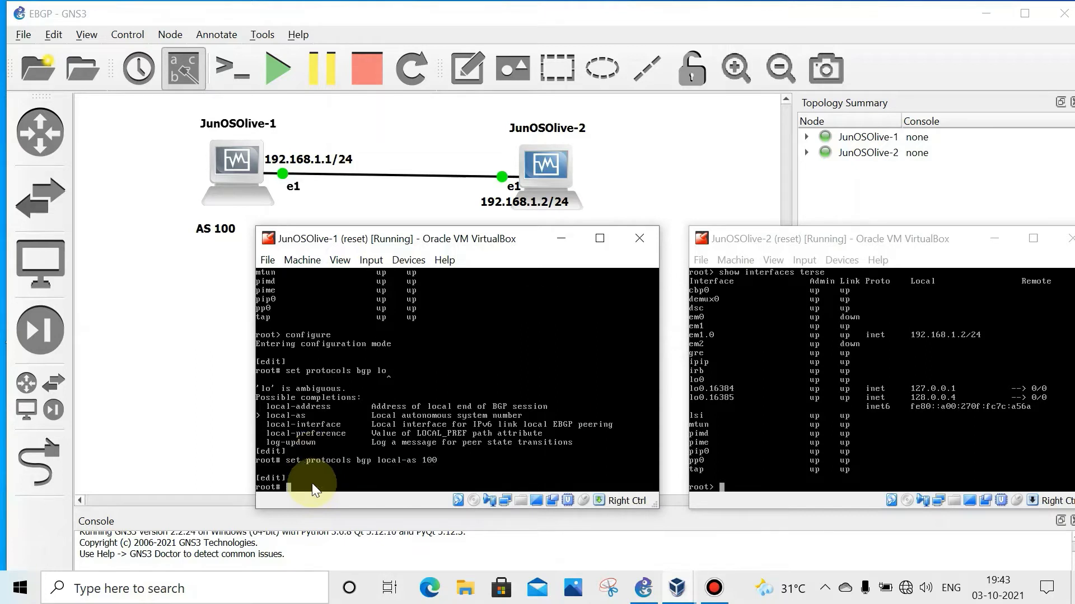
Set BGP group EXT type to external.
type("set")
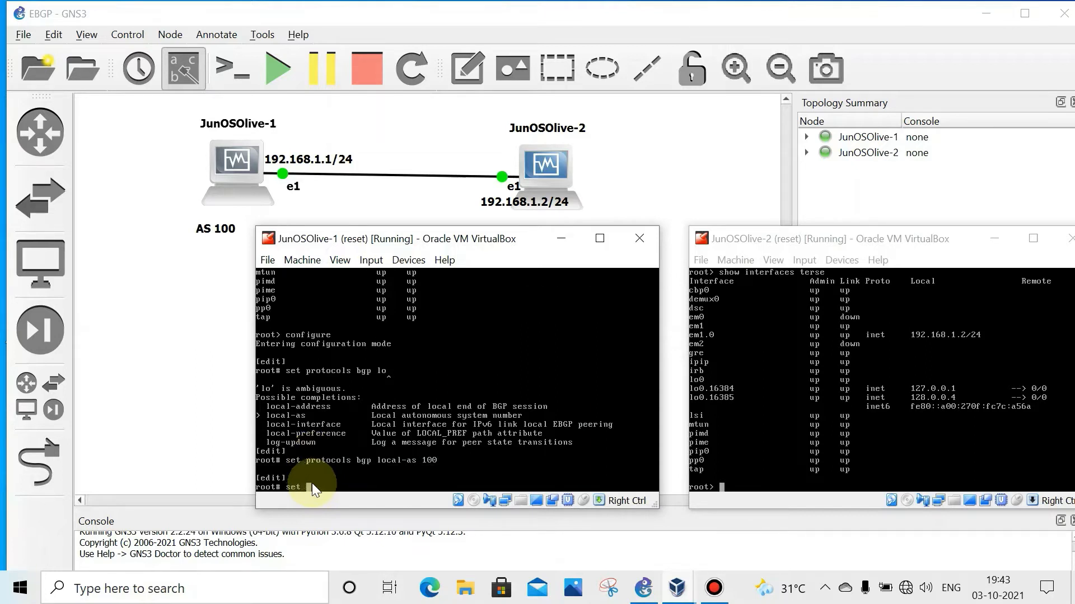
type("protocols")
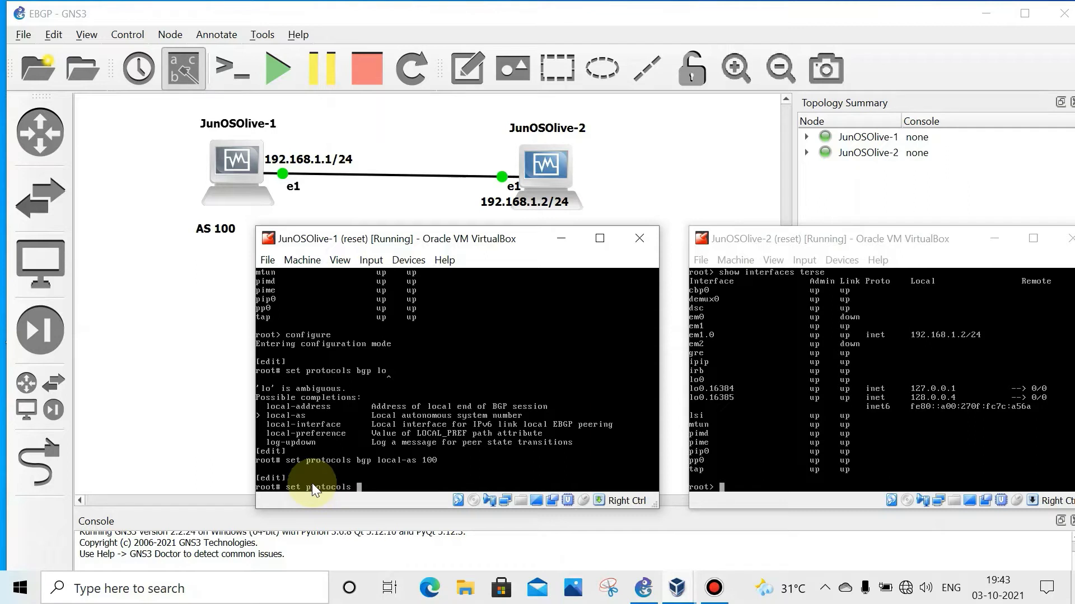
type("bgp")
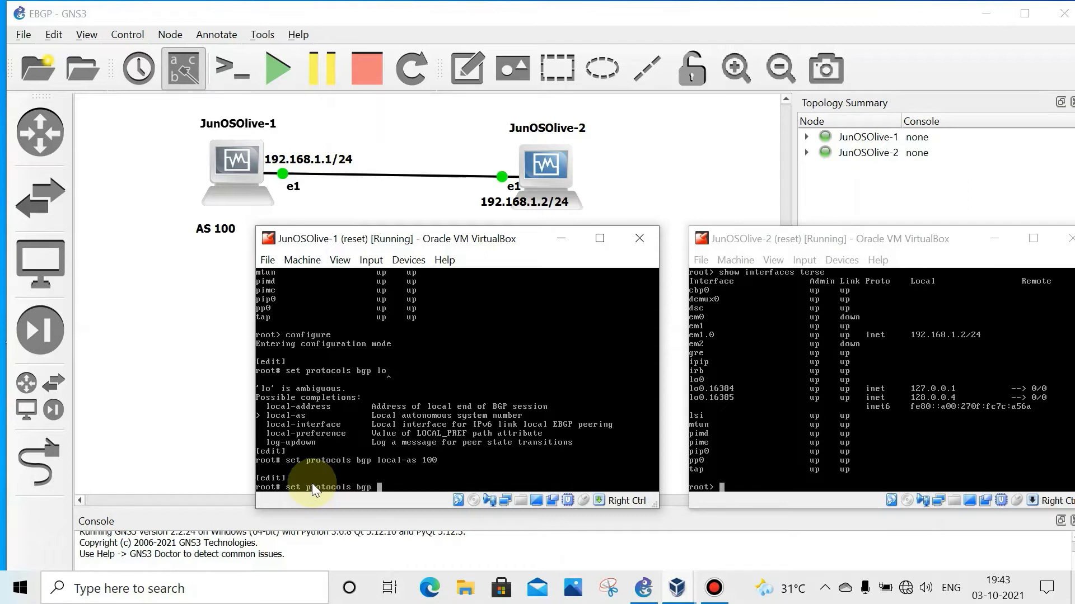
type("gr")
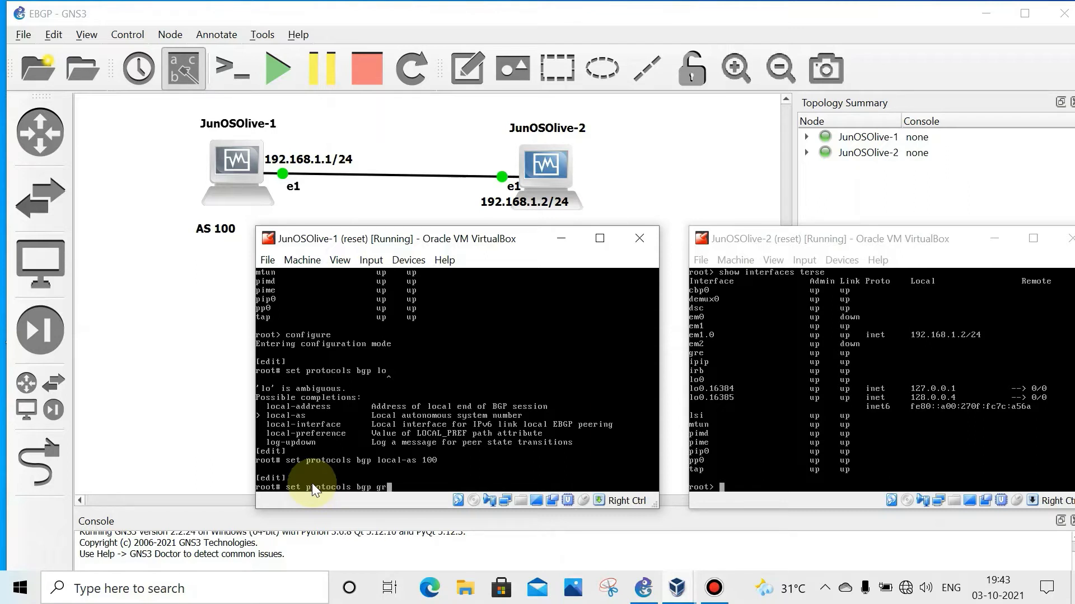
type("oup")
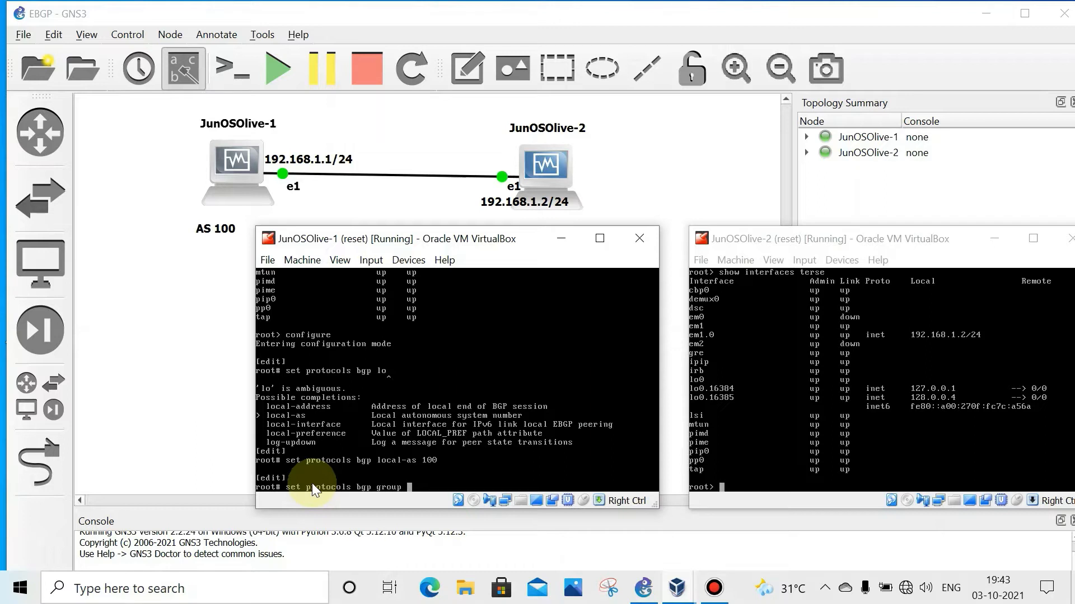
type("EX")
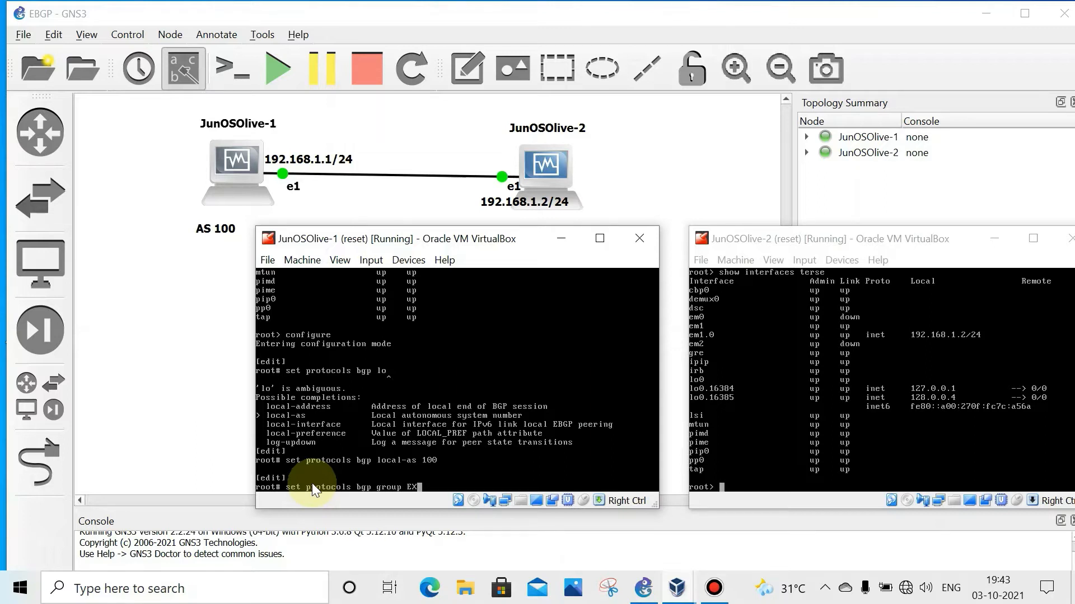
type("EXT")
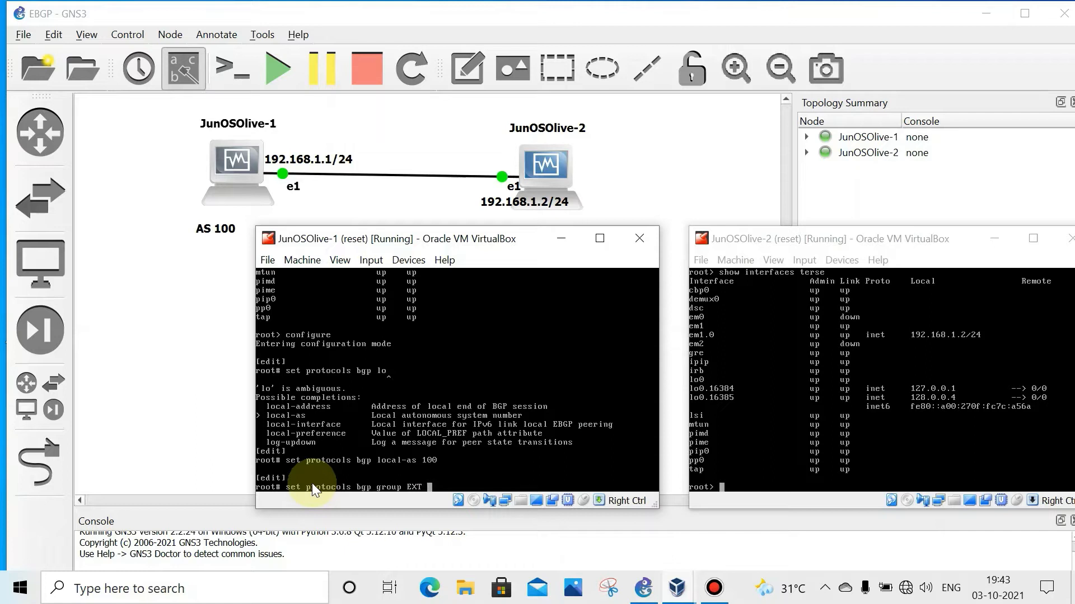
type("type")
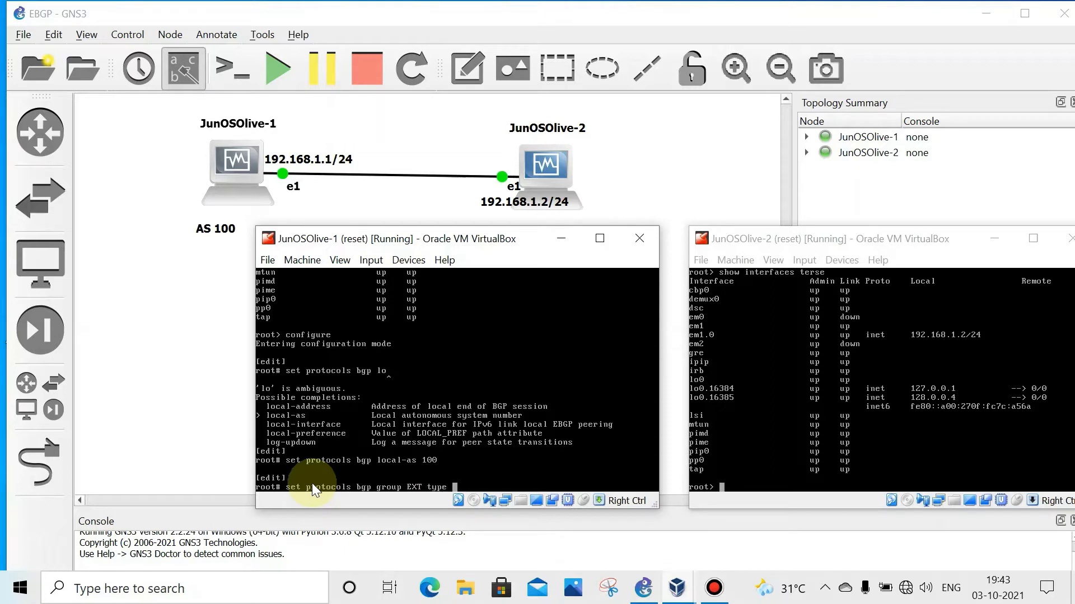
type("external")
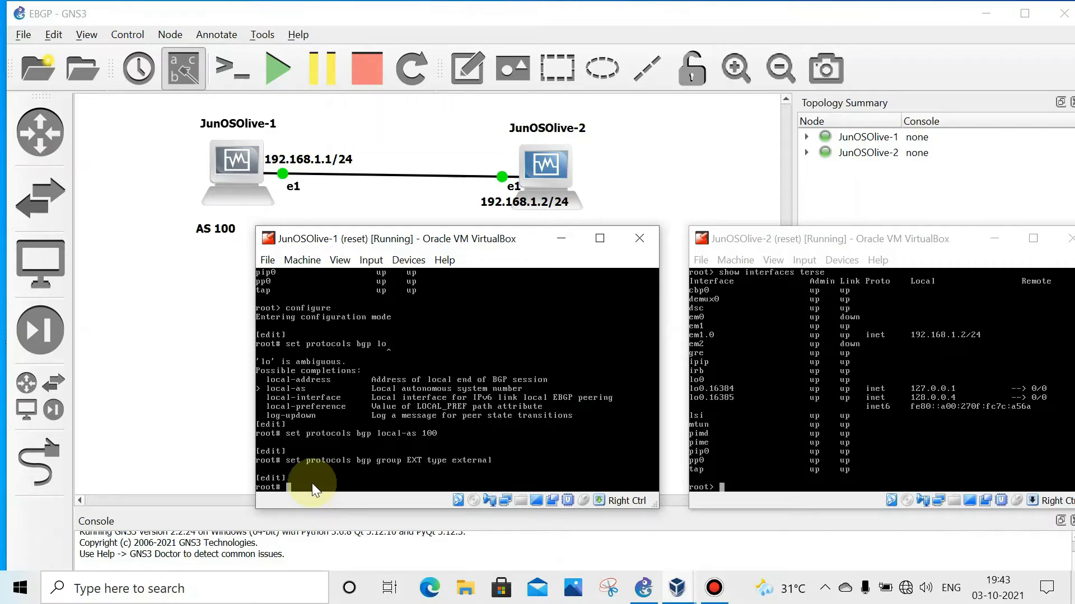
Set group EXT's peer AS to 200.
type("set protocols")
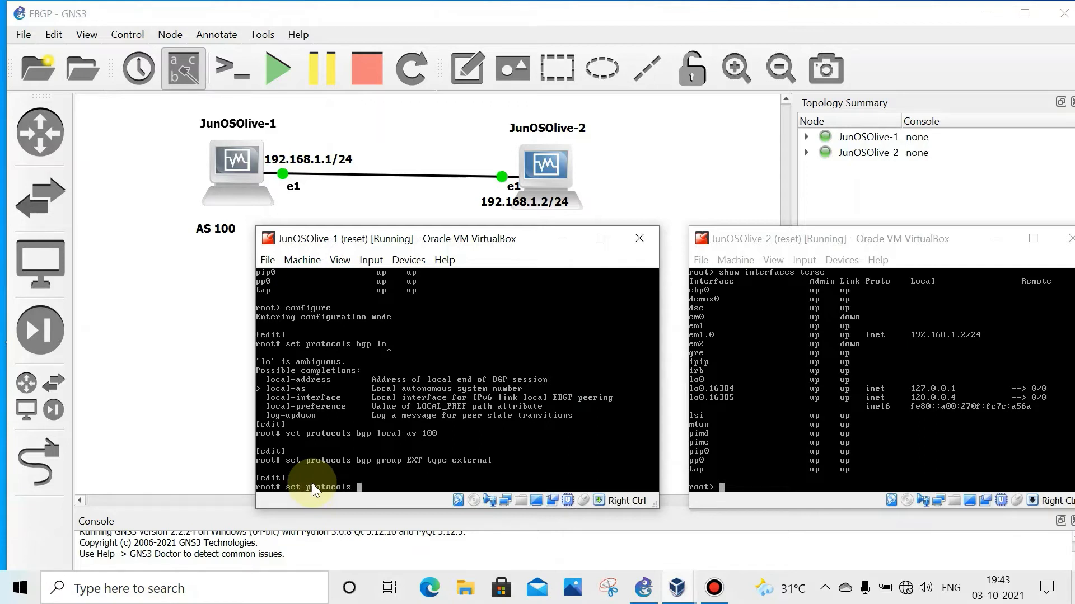
type("bgp")
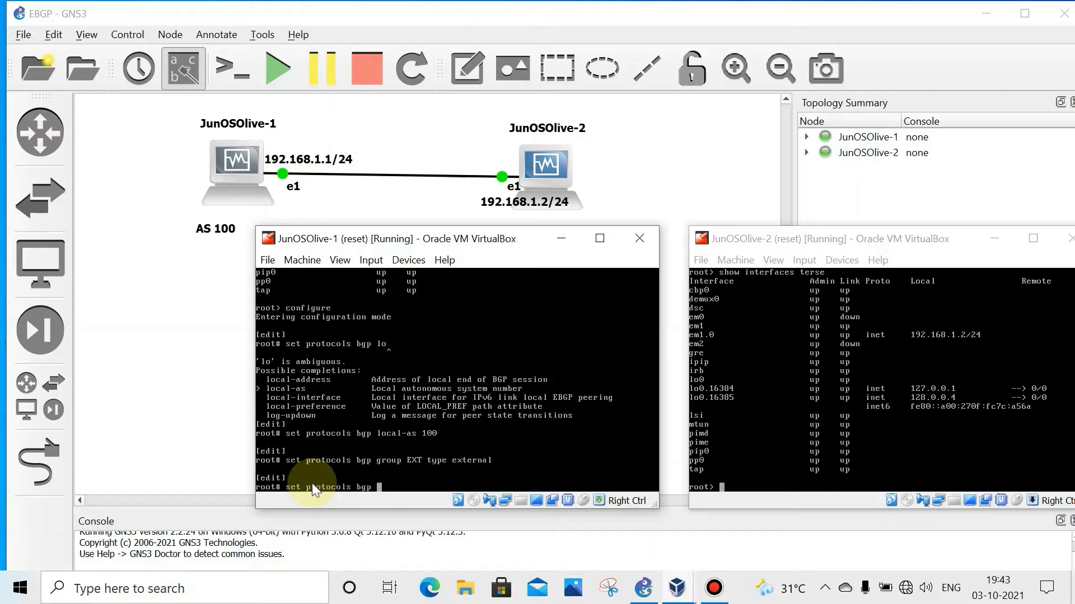
type("gr?")
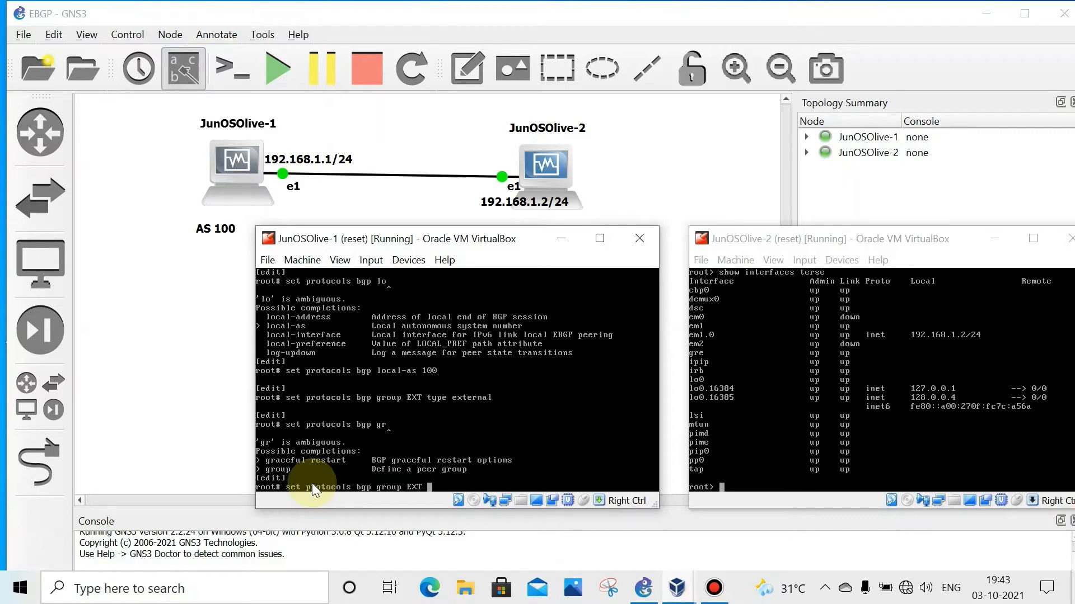
type("p")
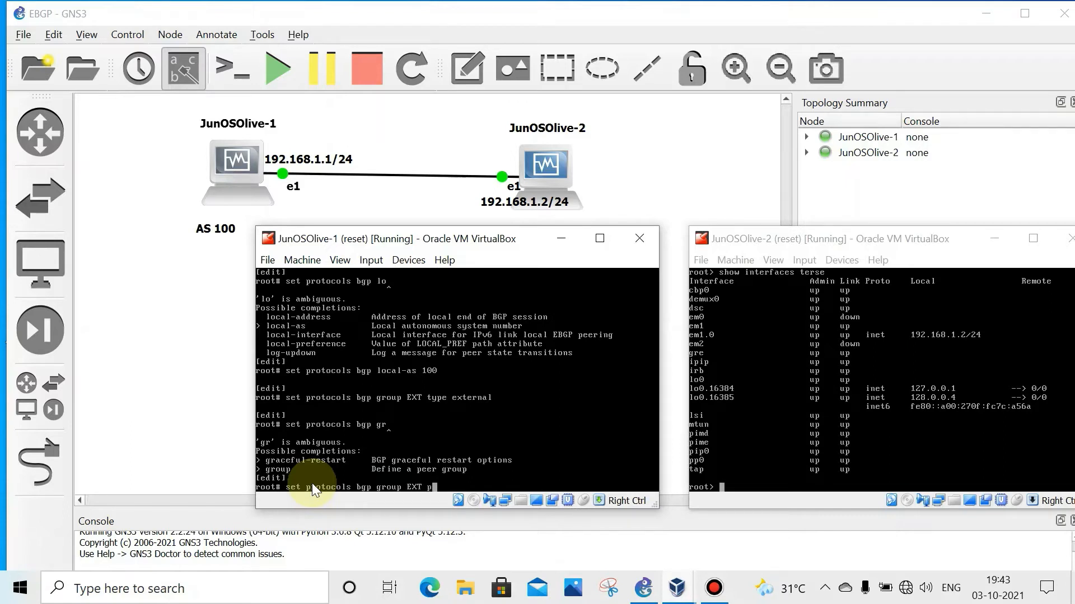
type("eer-as")
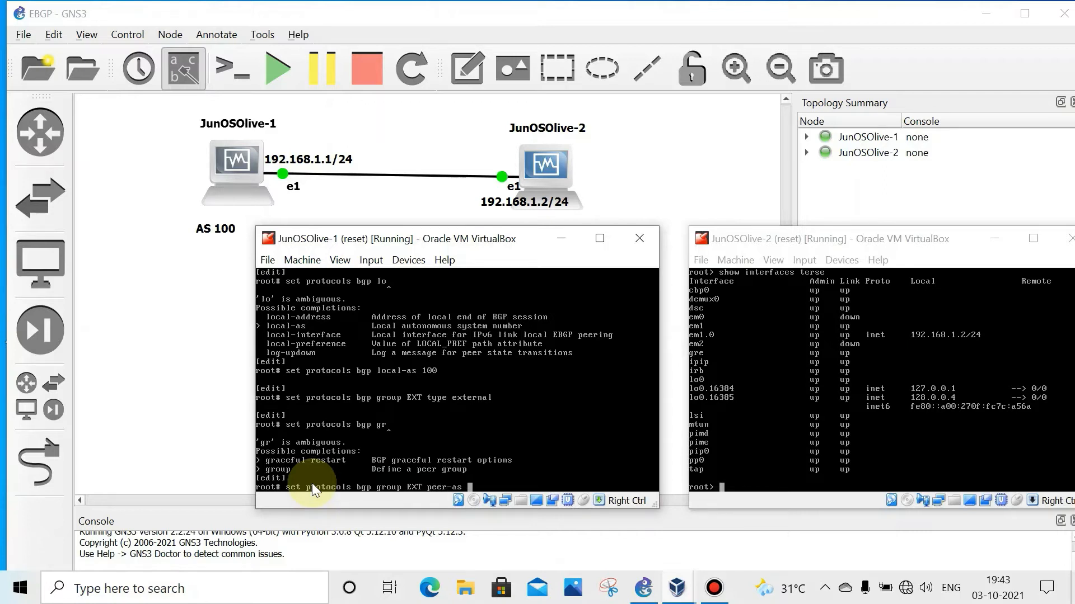
type("200")
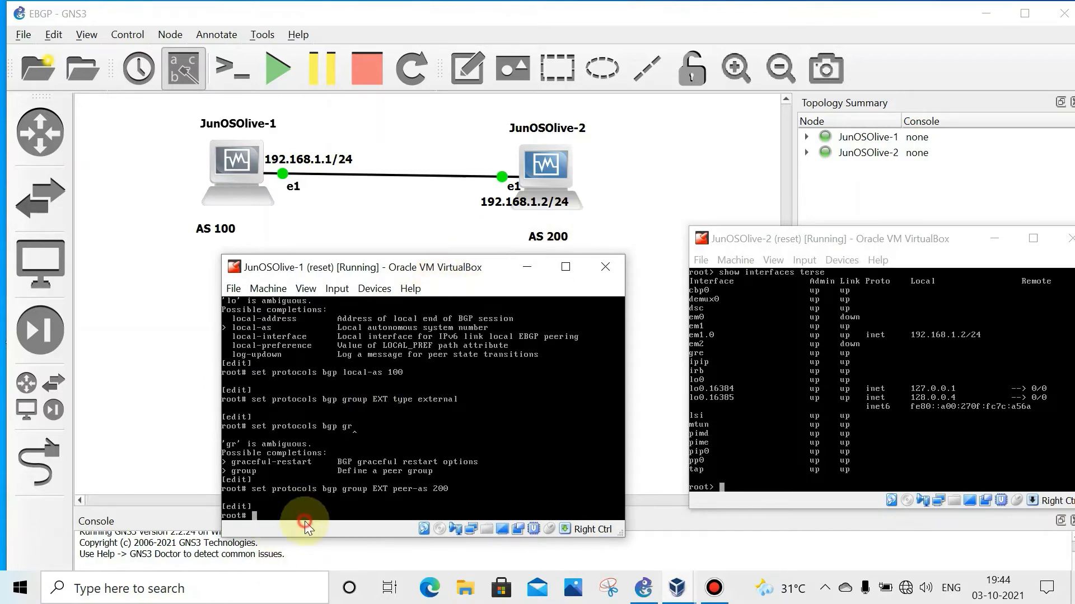
Add neighbor 192.168.1.2 to BGP group EXT.
type("set")
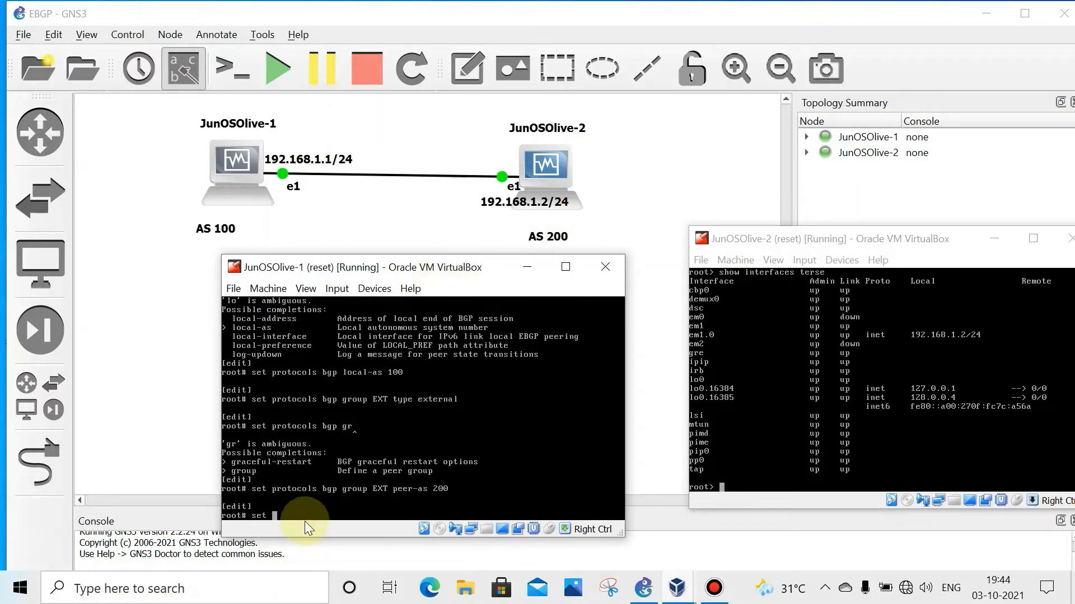
type("protocols")
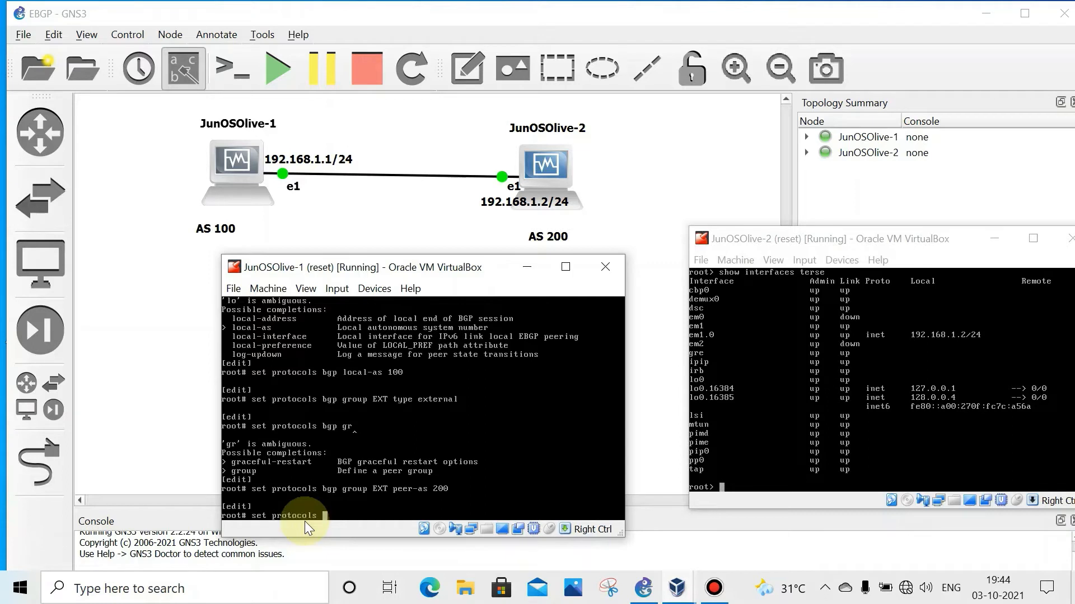
type("bgp group")
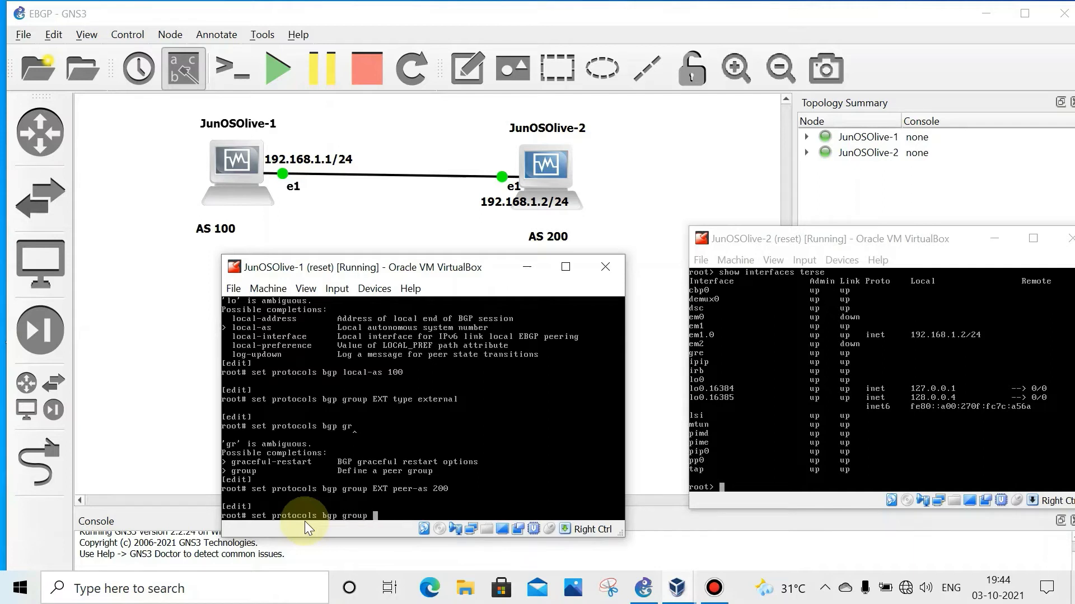
type("EXT")
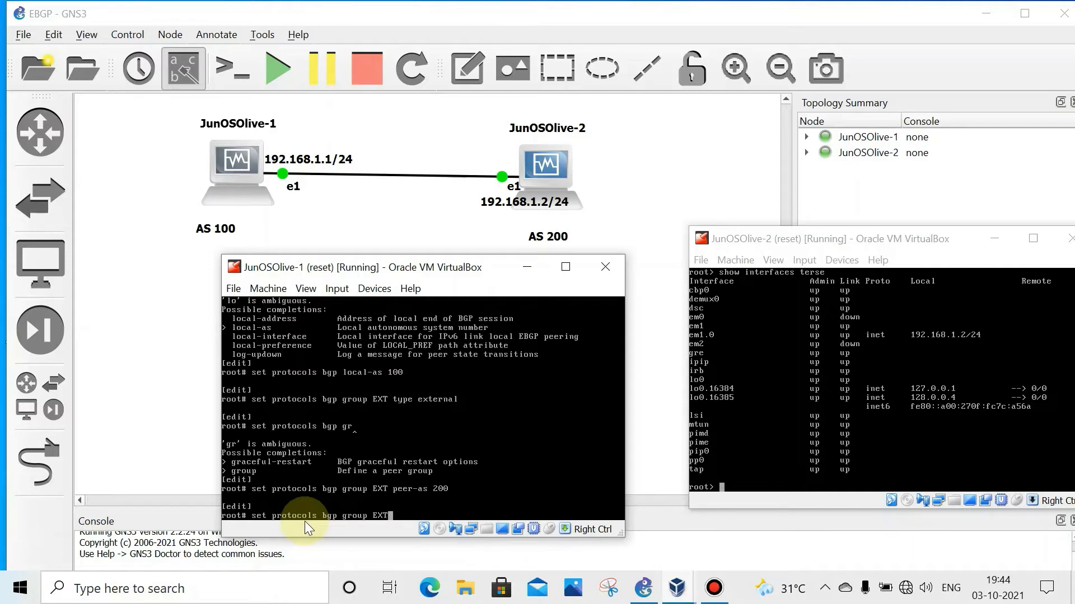
type("neighbor")
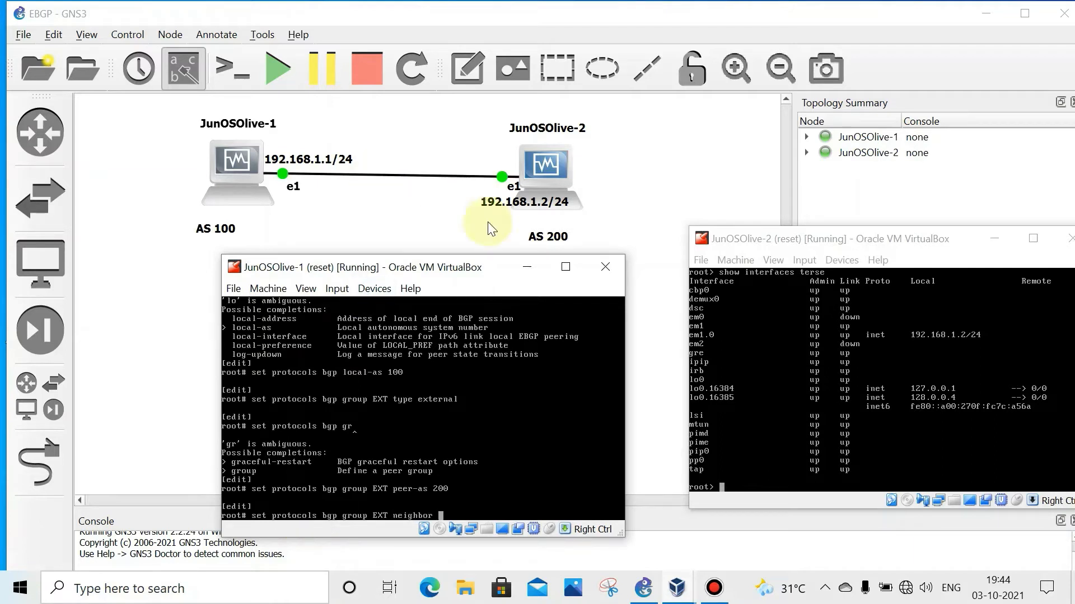
type("1")
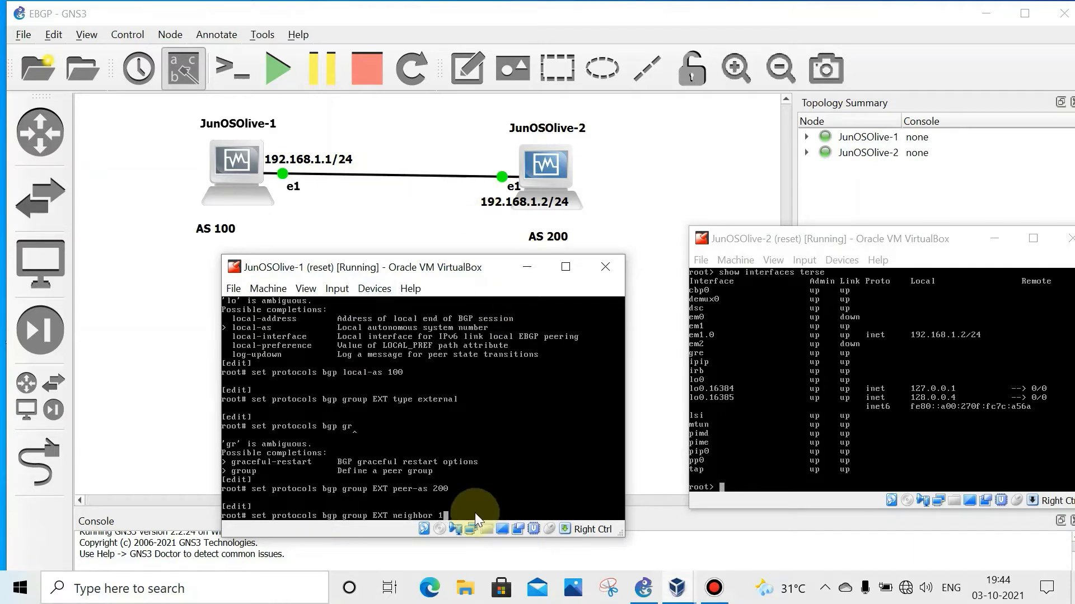
type("92.168.1.")
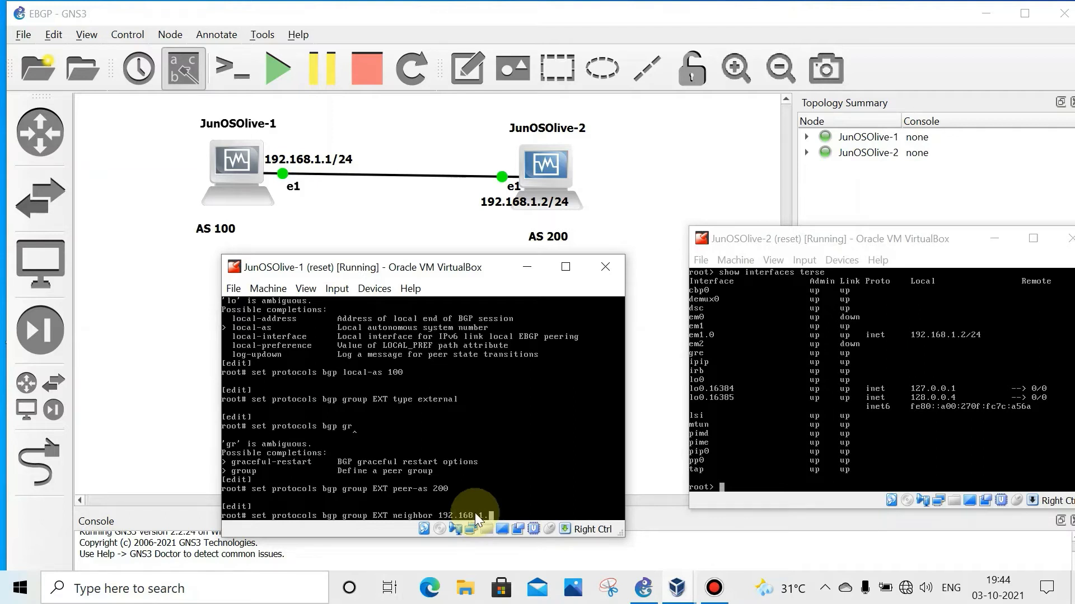
type("2")
type("set protocols b")
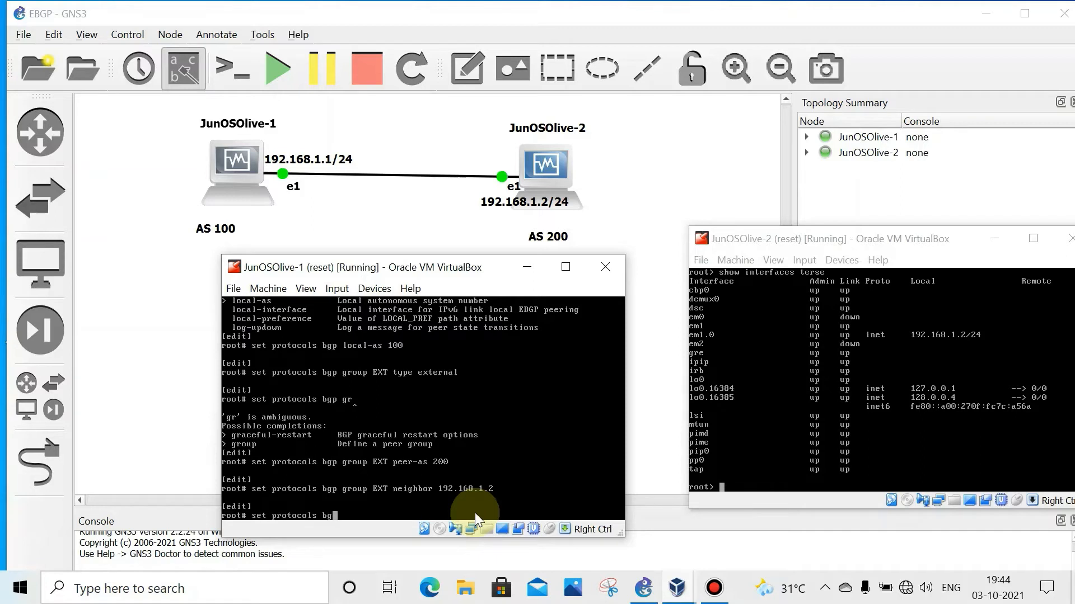
Begin setting group EXT's local address to 192.168.1.1.
type("group")
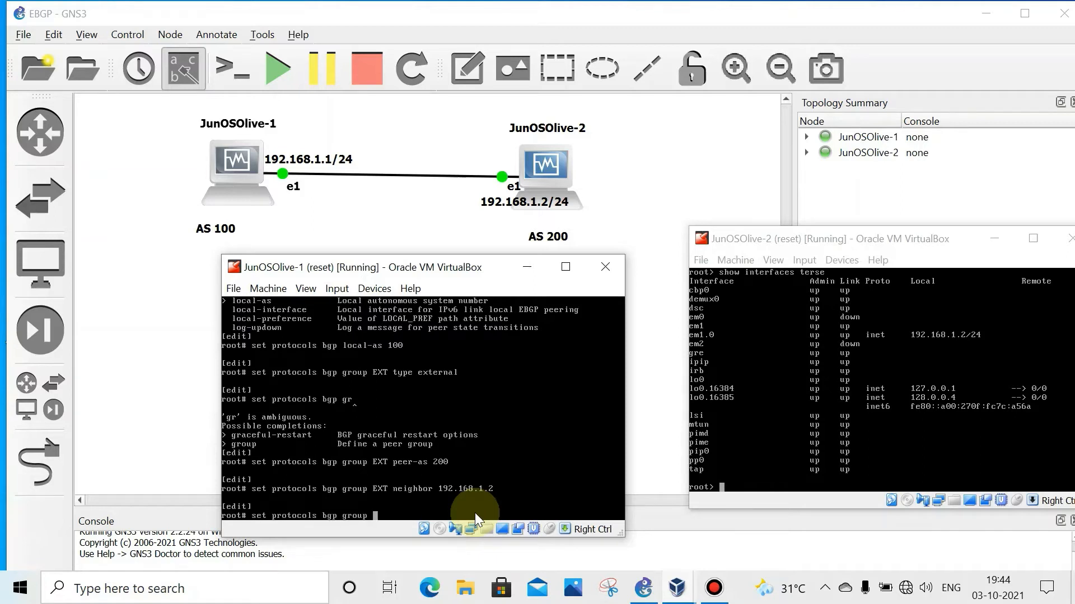
type("EXT")
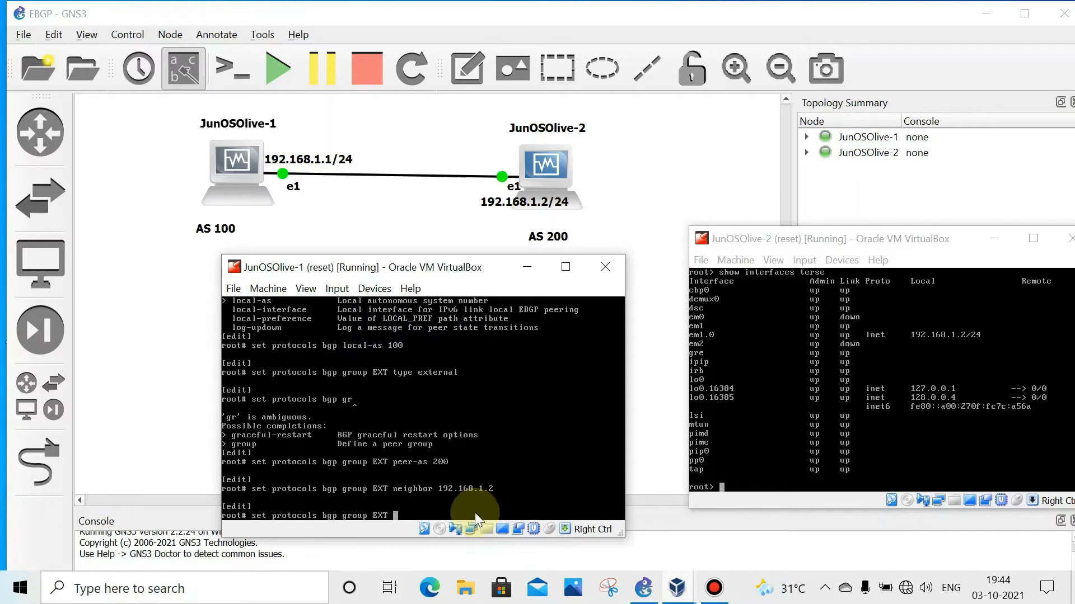
type("loac")
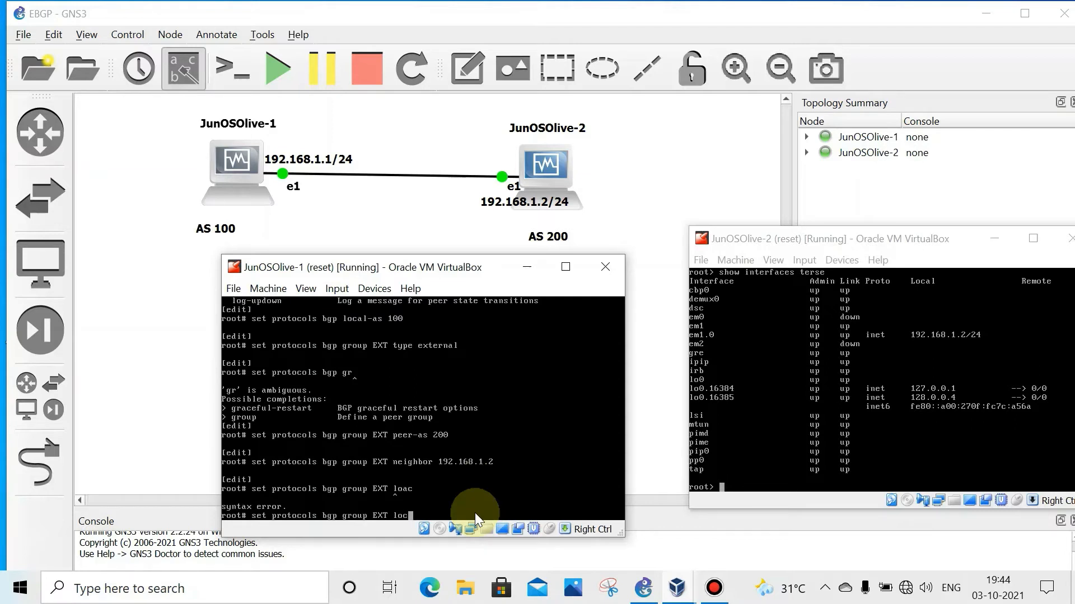
type("al")
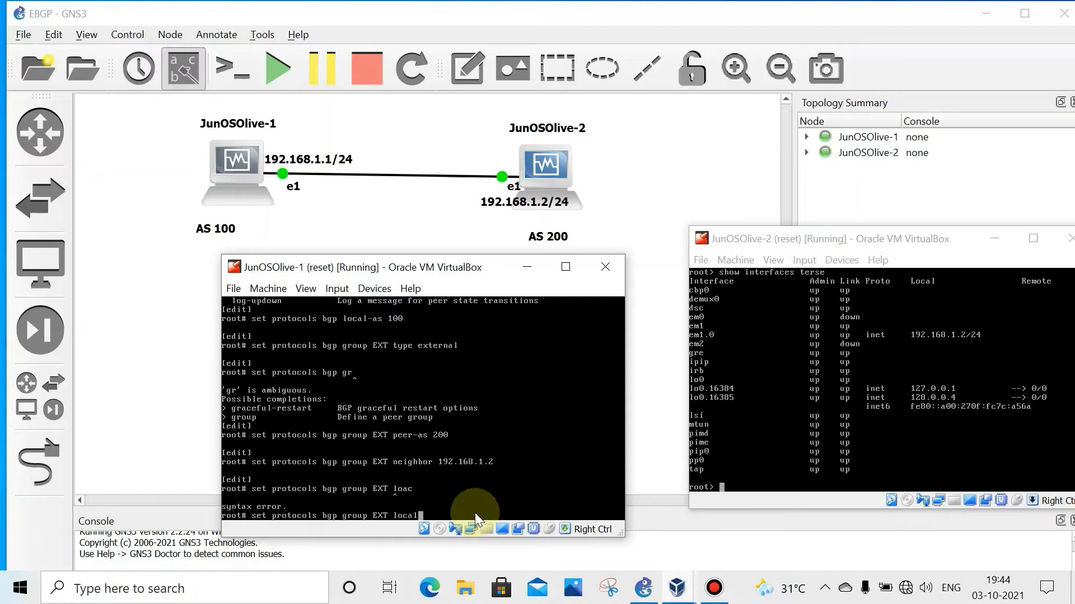
type("-address")
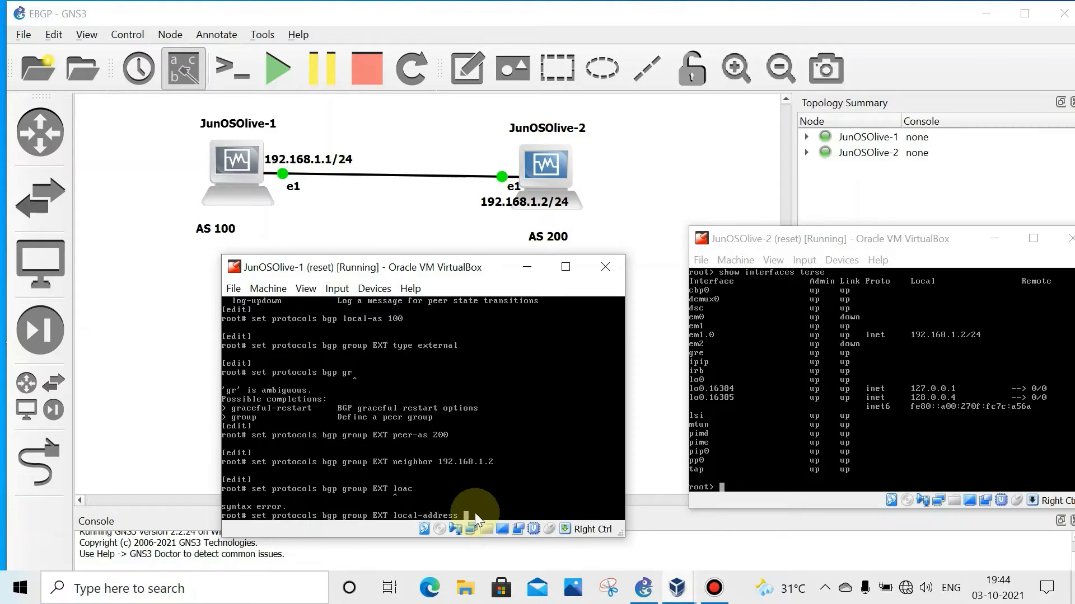
type("19")
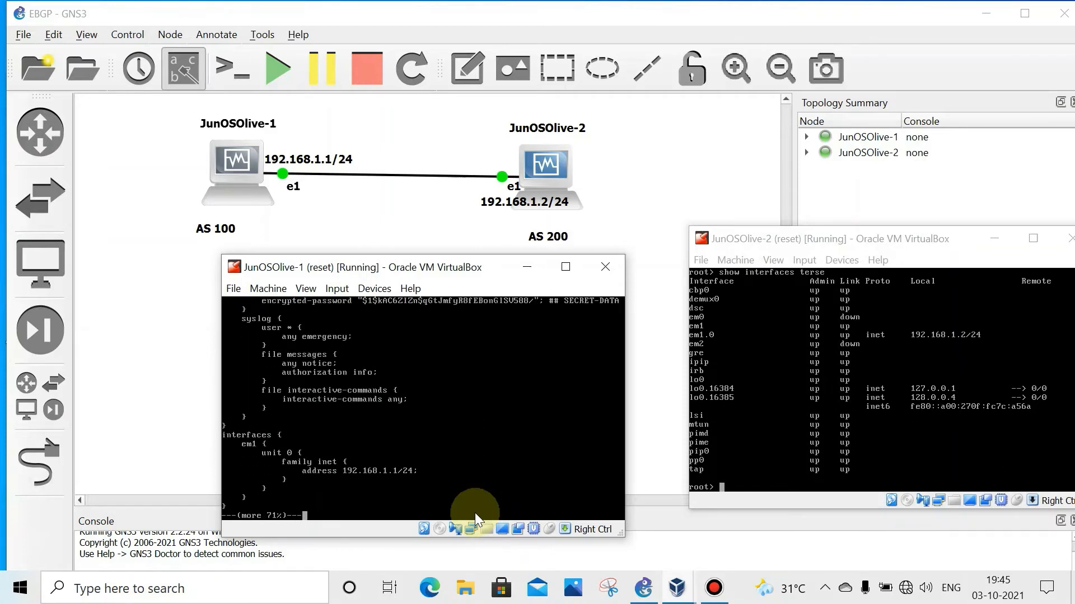
Page through JunOSOlive-1's BGP configuration, commit it, and exit configuration mode.
key("space")
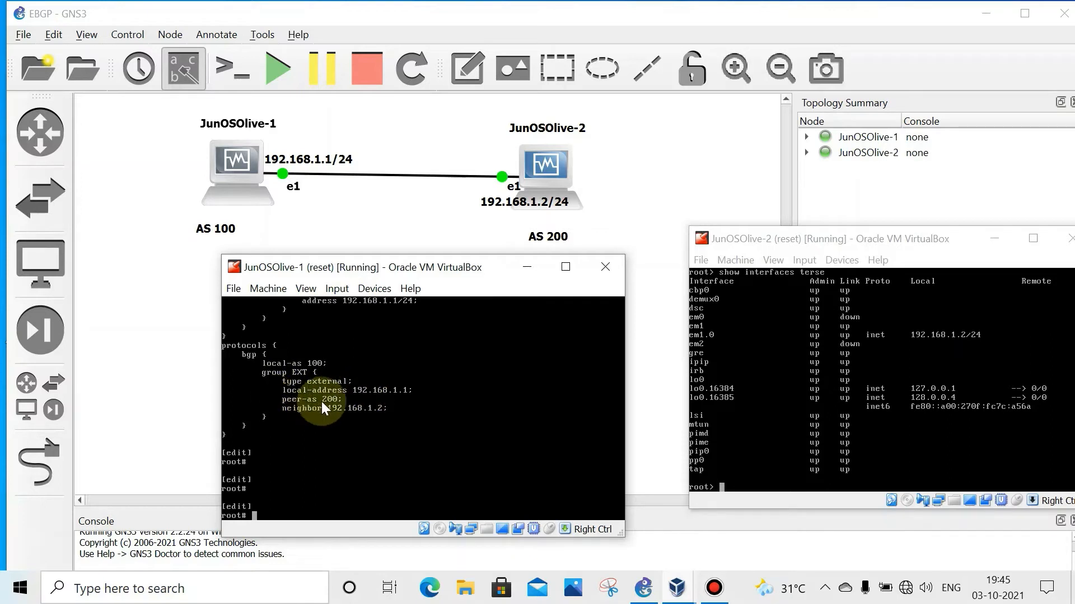
mouse_move(349, 476)
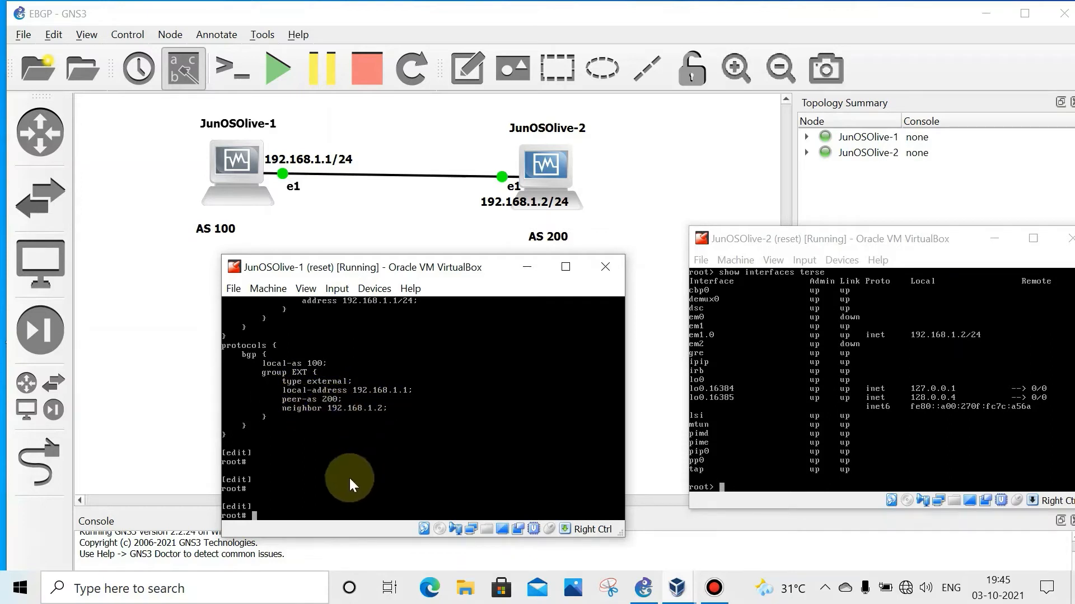
type("comm")
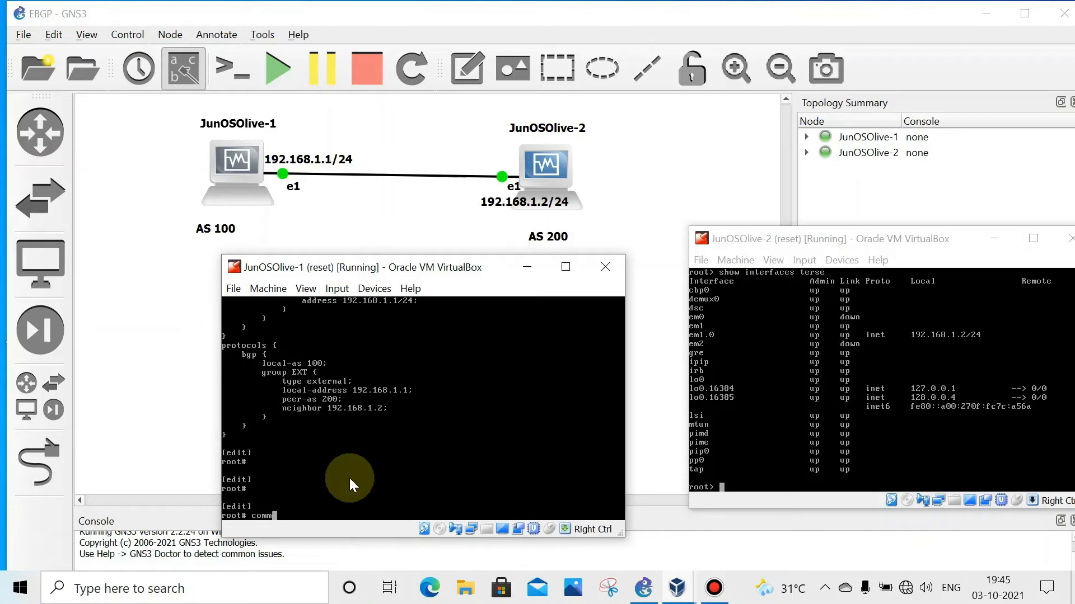
type("commit")
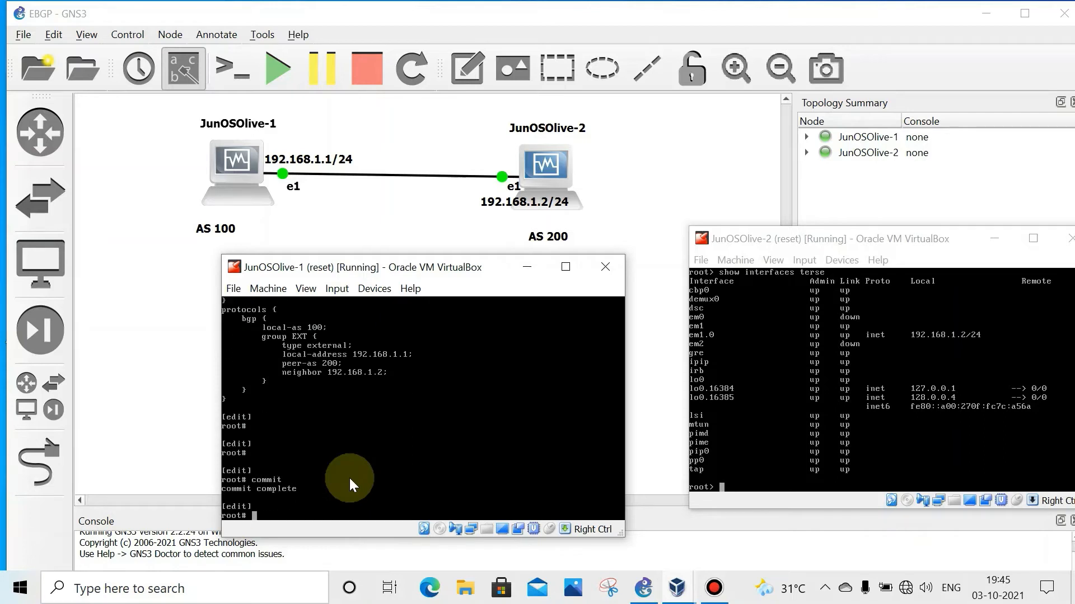
type("exit")
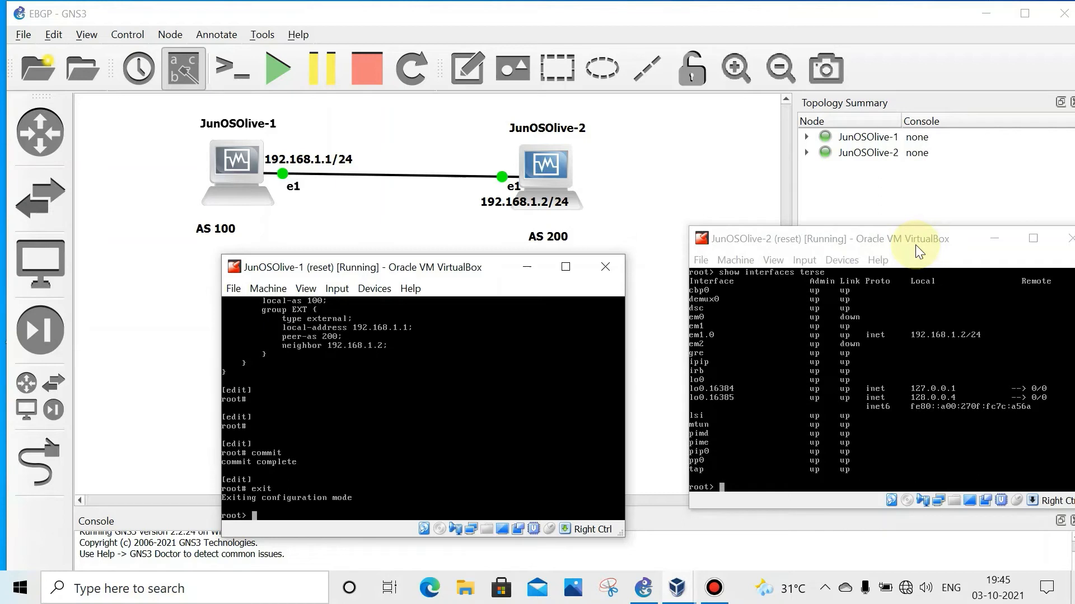
Set JunOSOlive-2's local AS to 200 in configuration mode.
left_click_drag(918, 239, 802, 249)
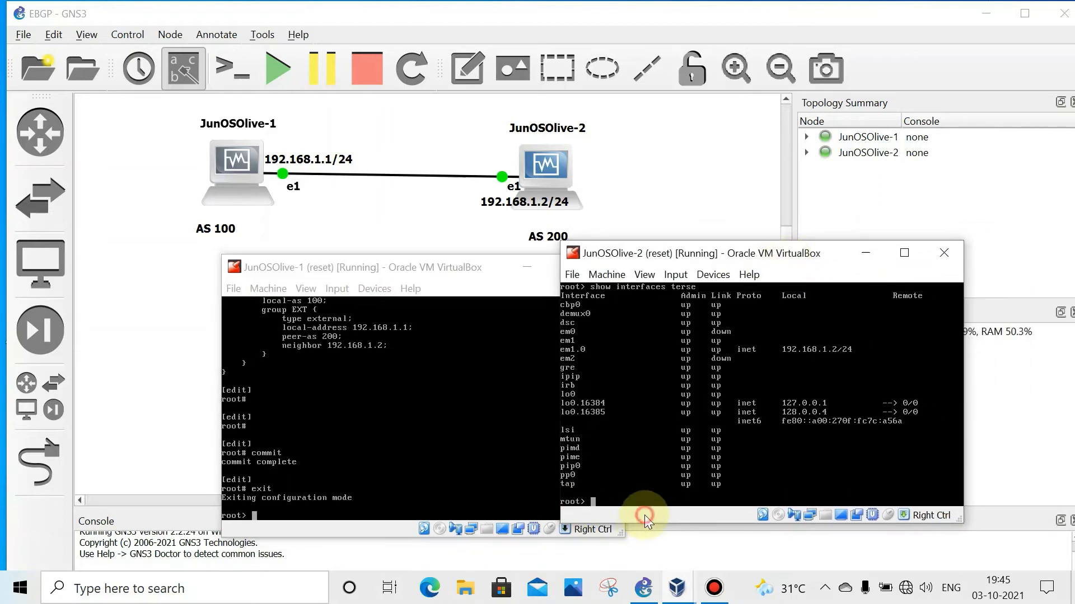
type("configure")
type("set protocols bgp")
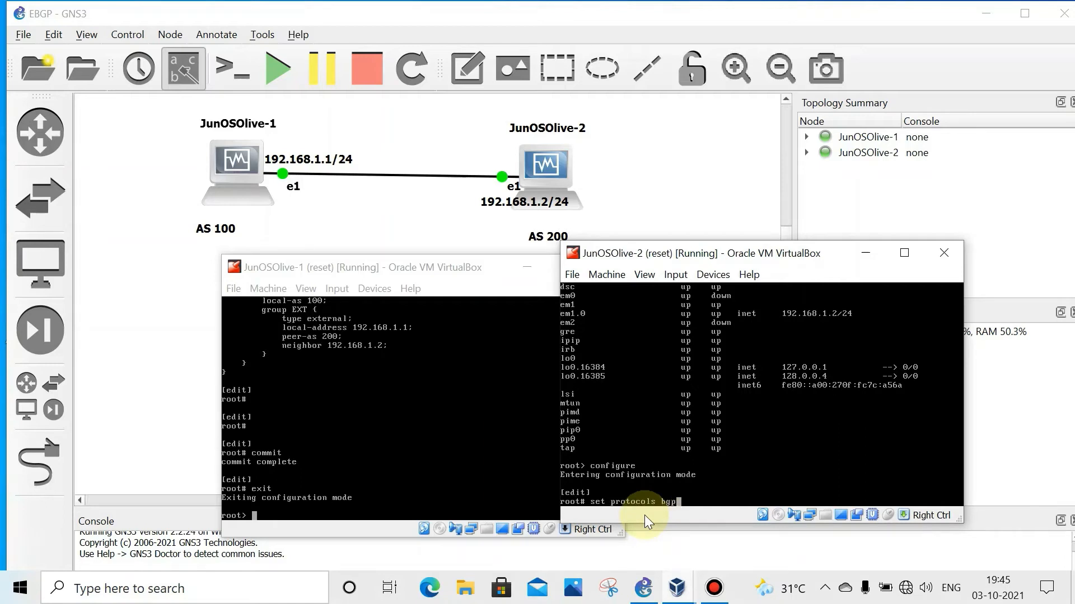
type("lo")
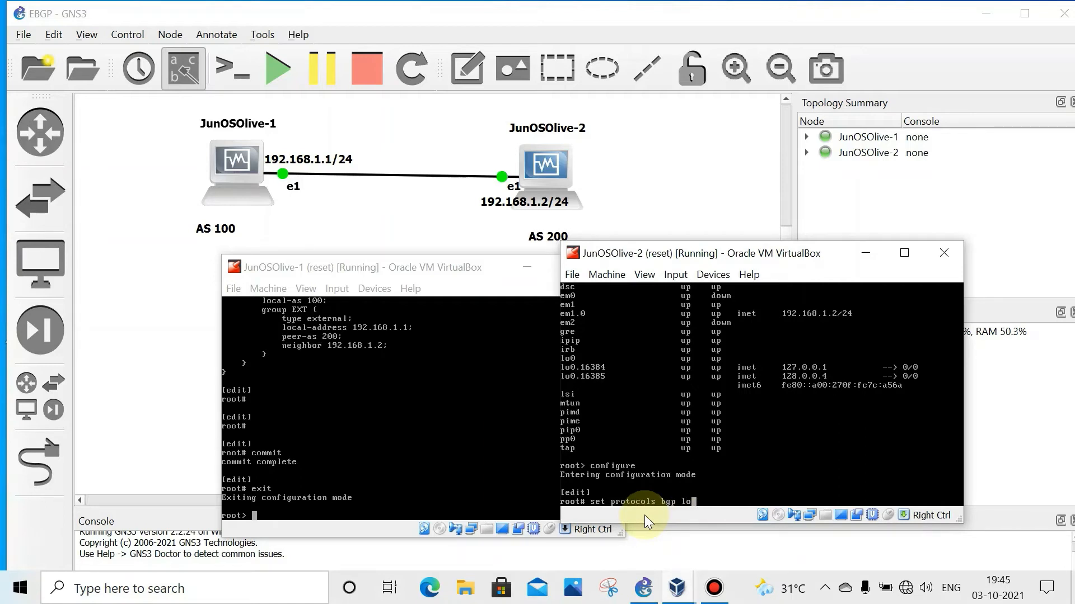
type("cal-")
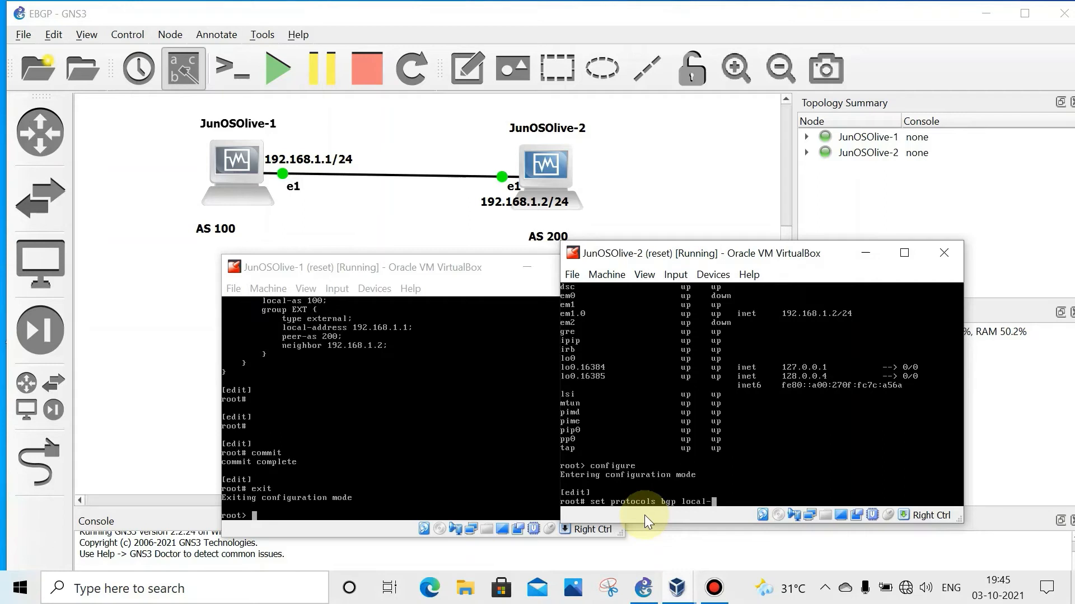
type("as")
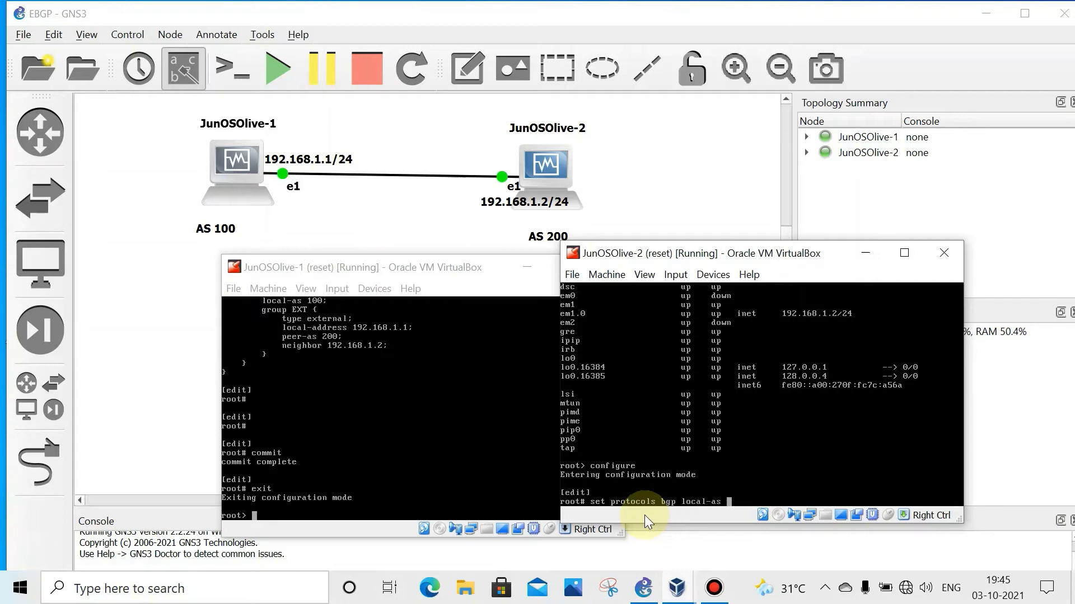
type("200")
type("commit")
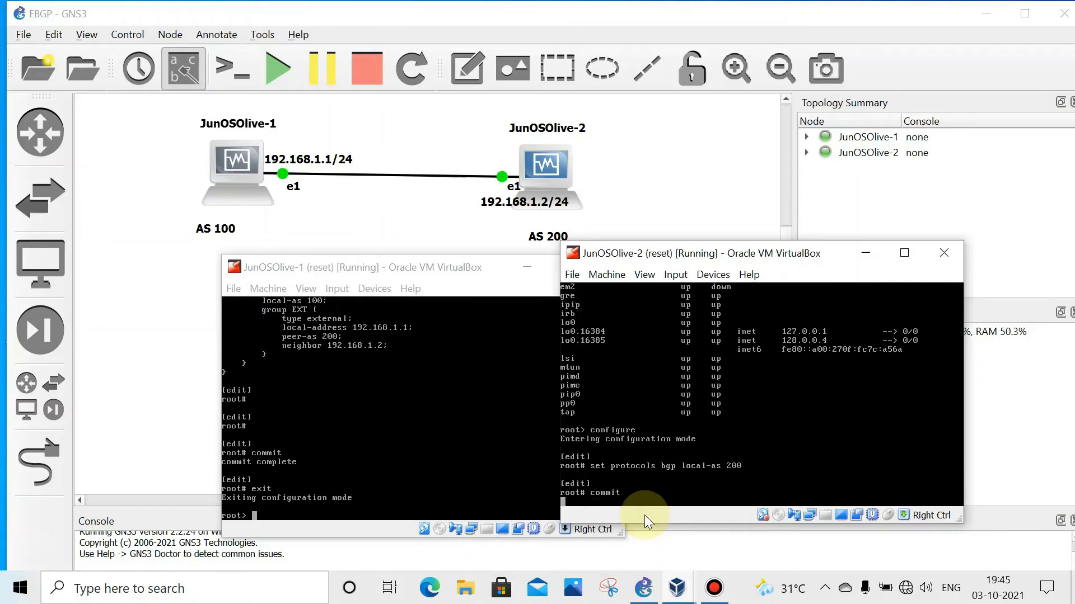
Under protocols, set BGP group EXT's local address to 192.168.1.2.
type("edit")
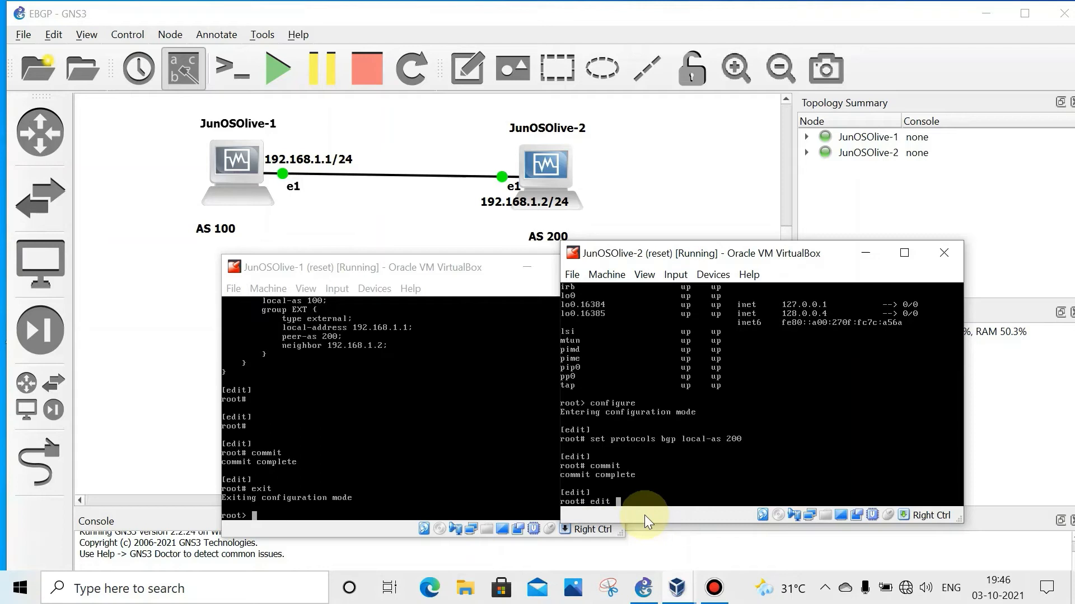
type("protocols bgp")
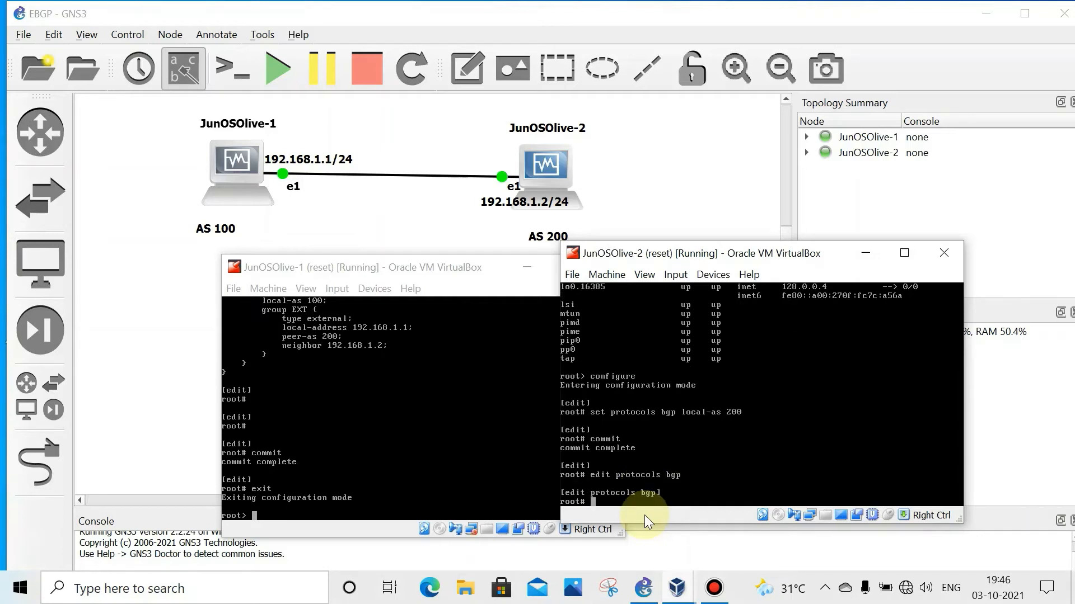
type("set")
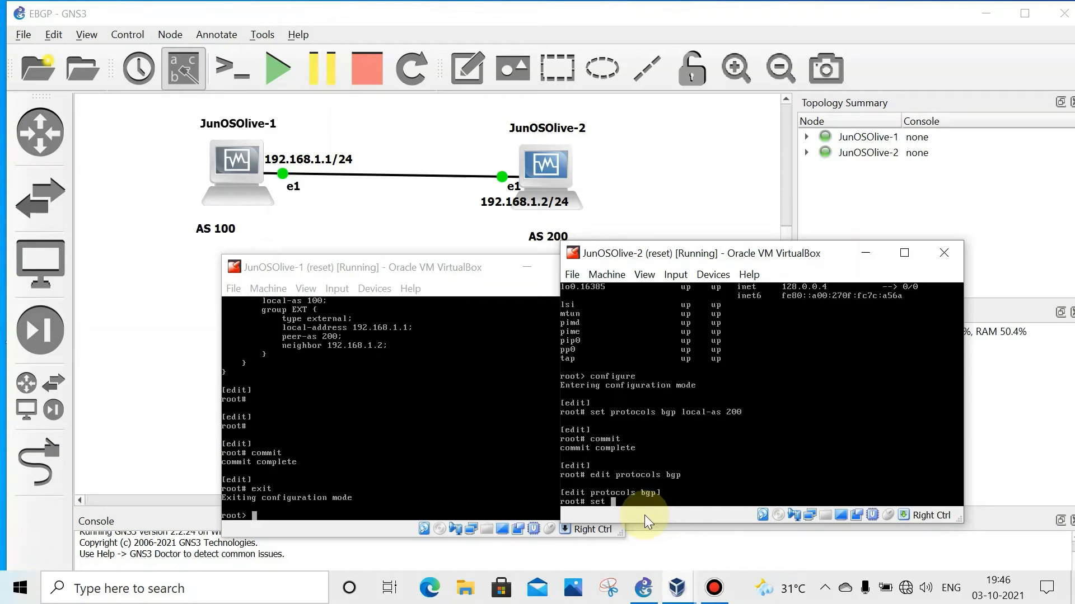
type("group")
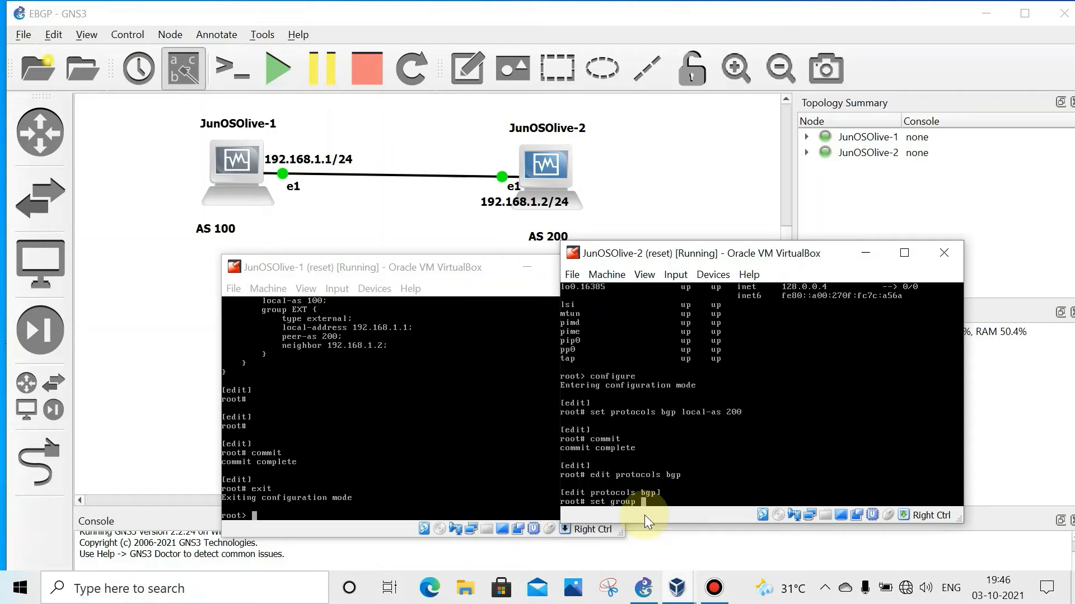
type("E")
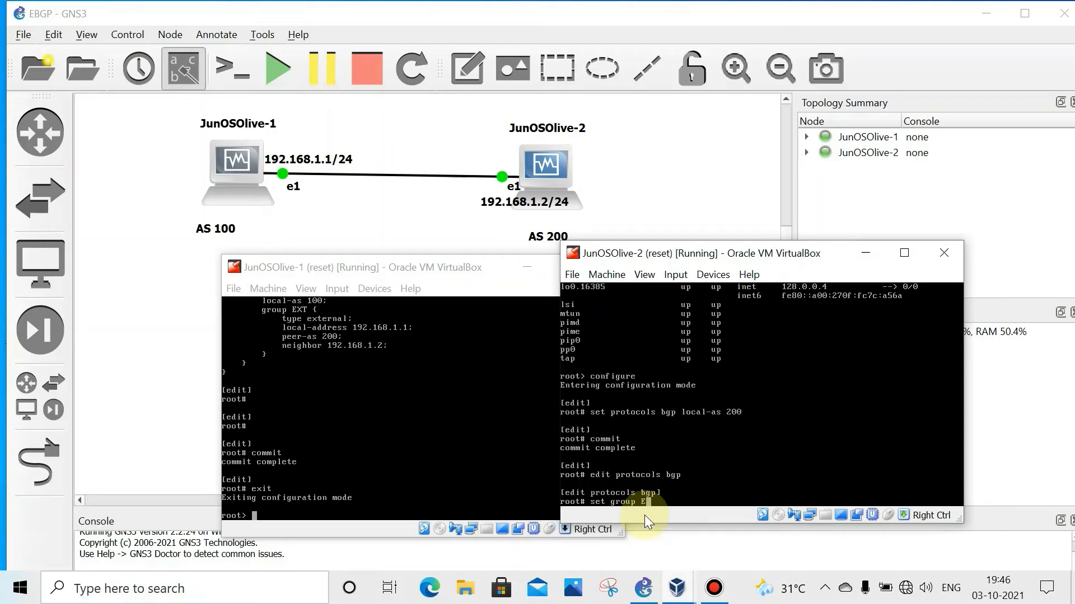
type("XT")
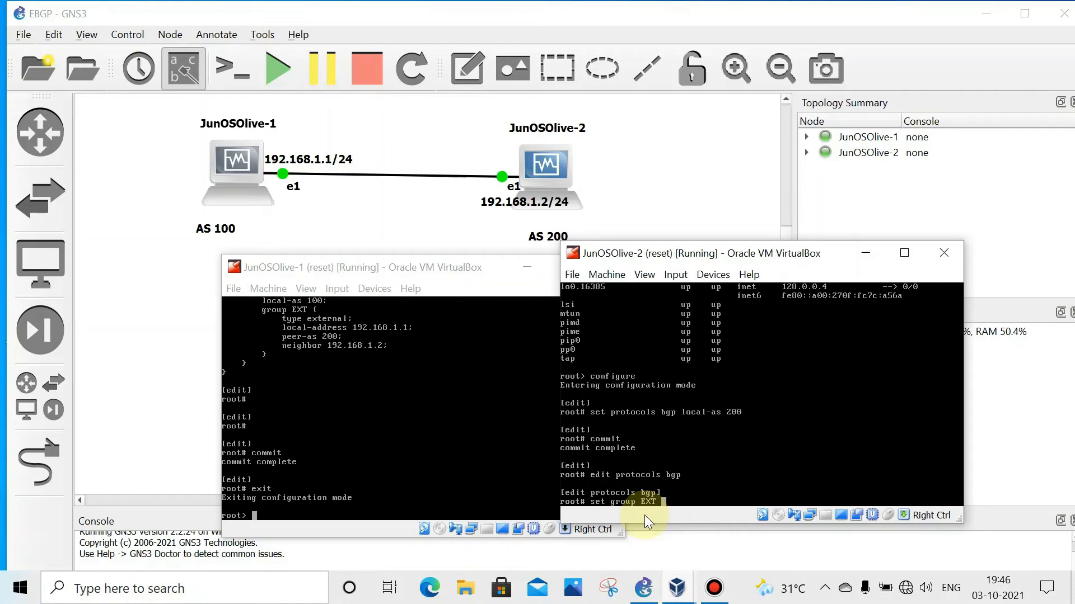
type("local")
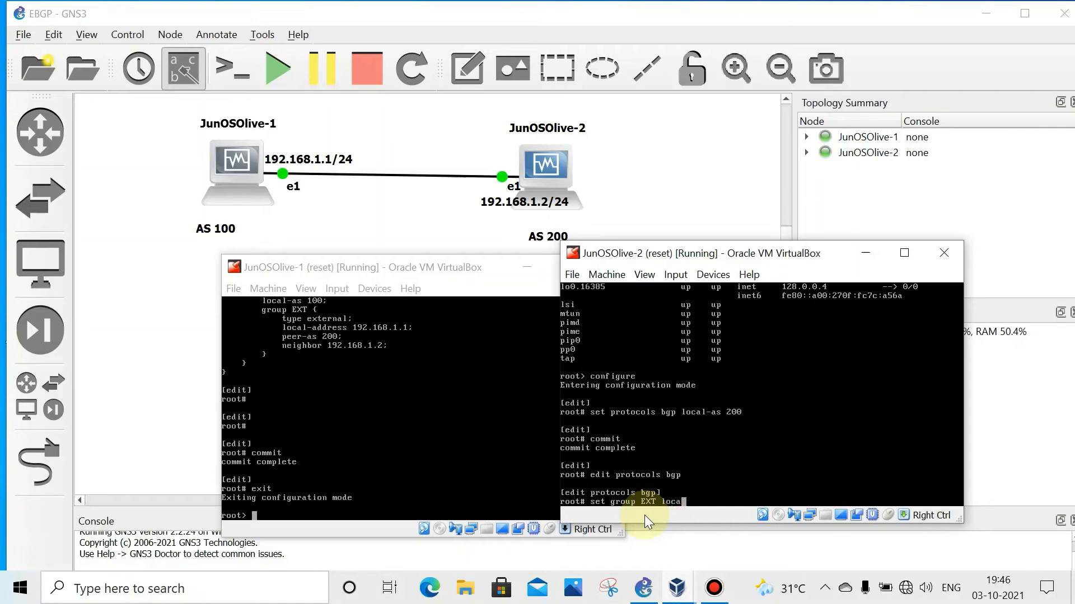
type("-")
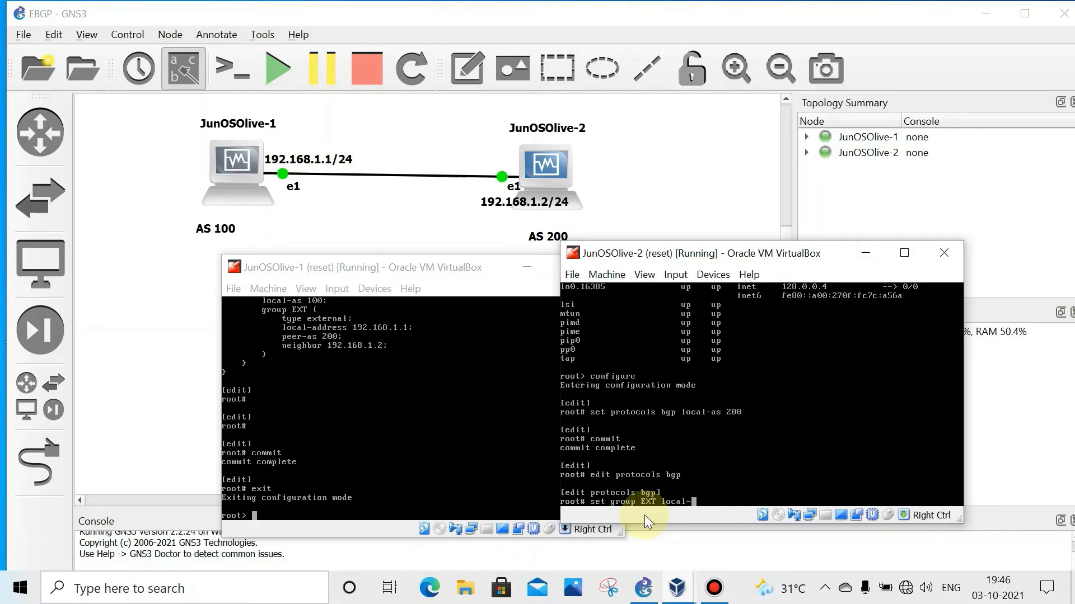
type("address 1")
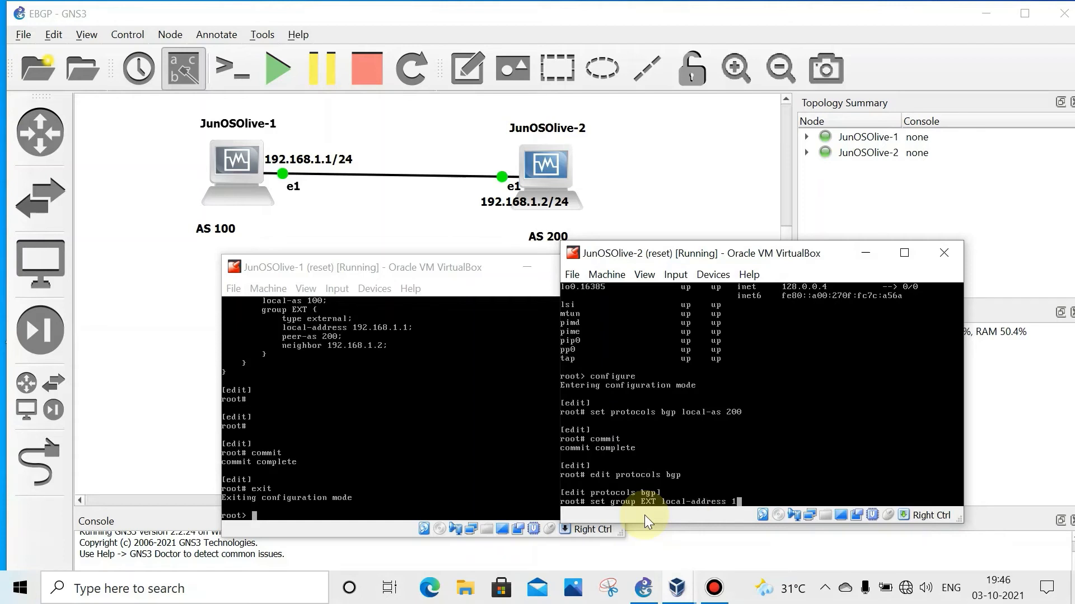
type("92.168")
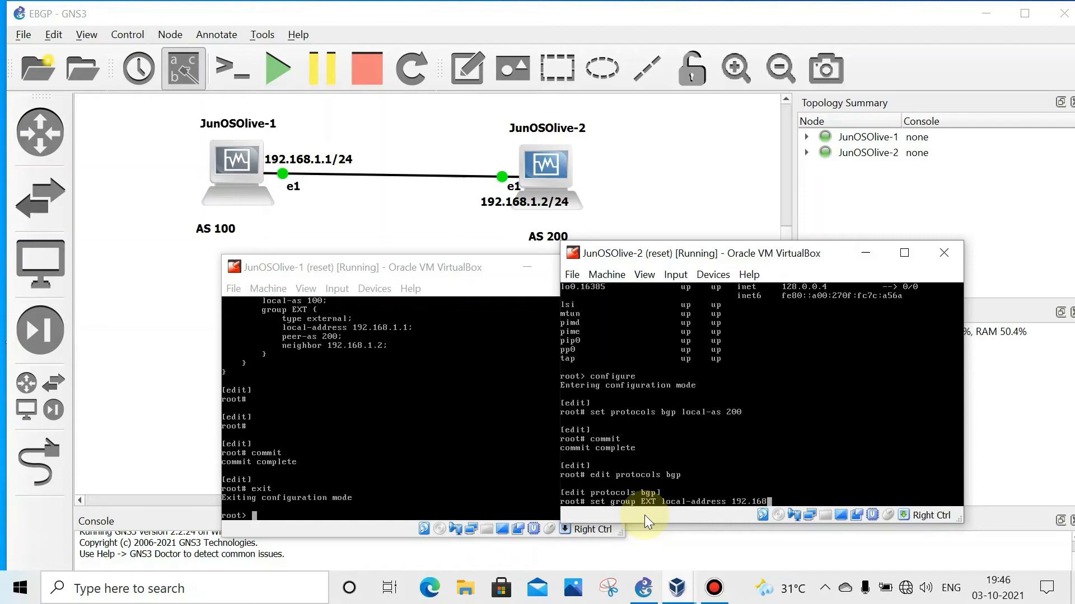
type("2")
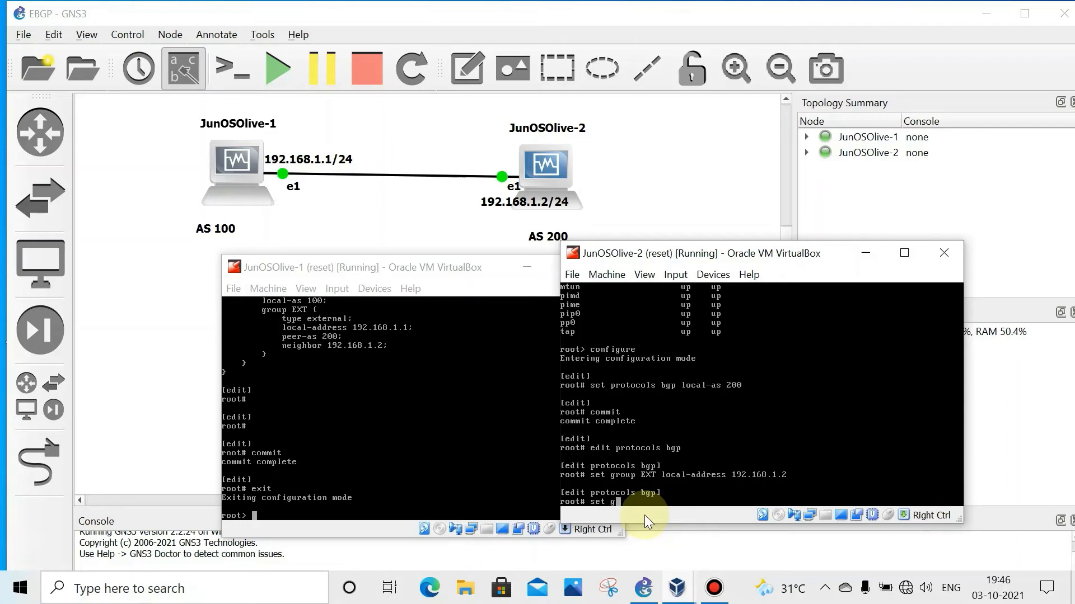
Make group EXT an external group with peer AS 100.
type("roup")
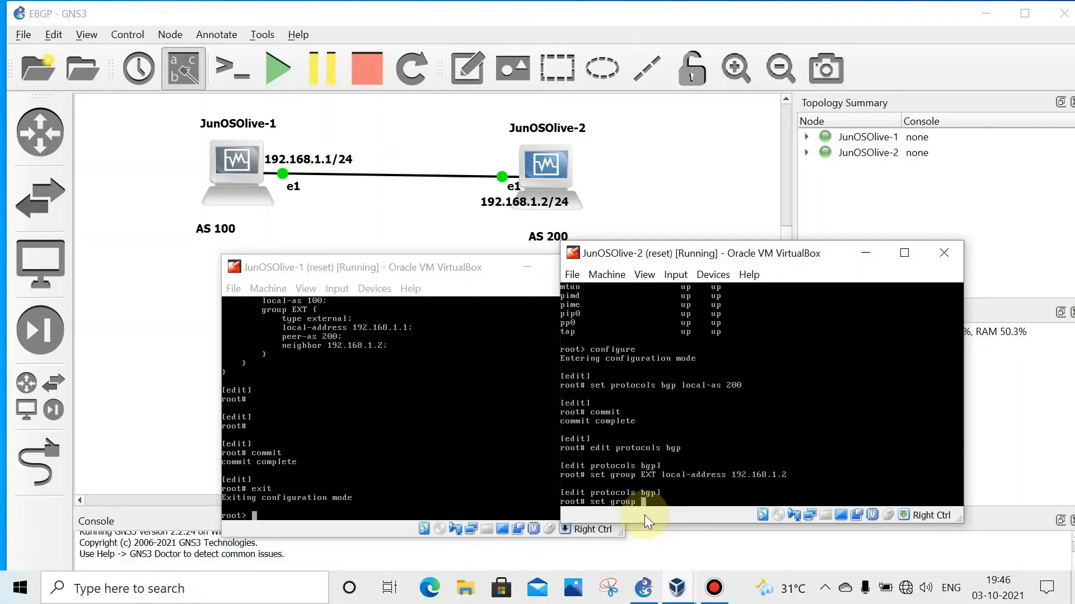
type("EXT")
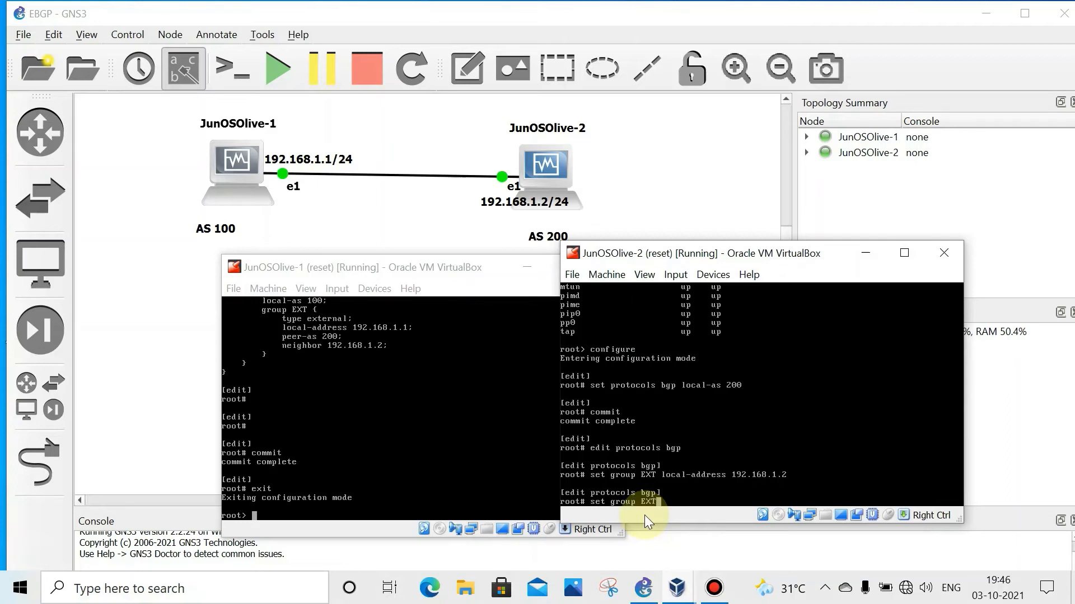
type("type")
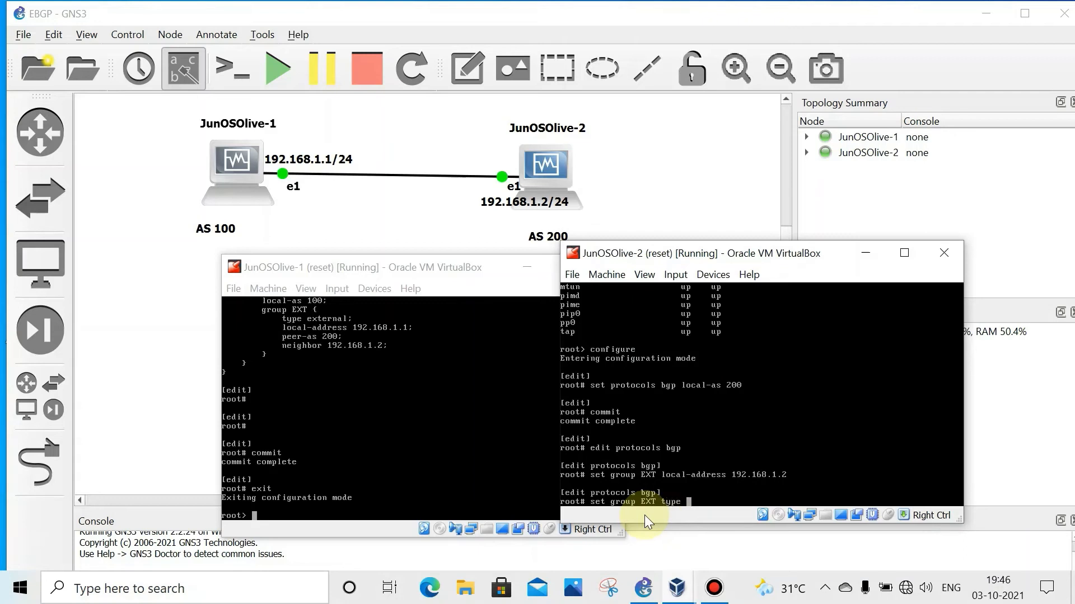
type("external")
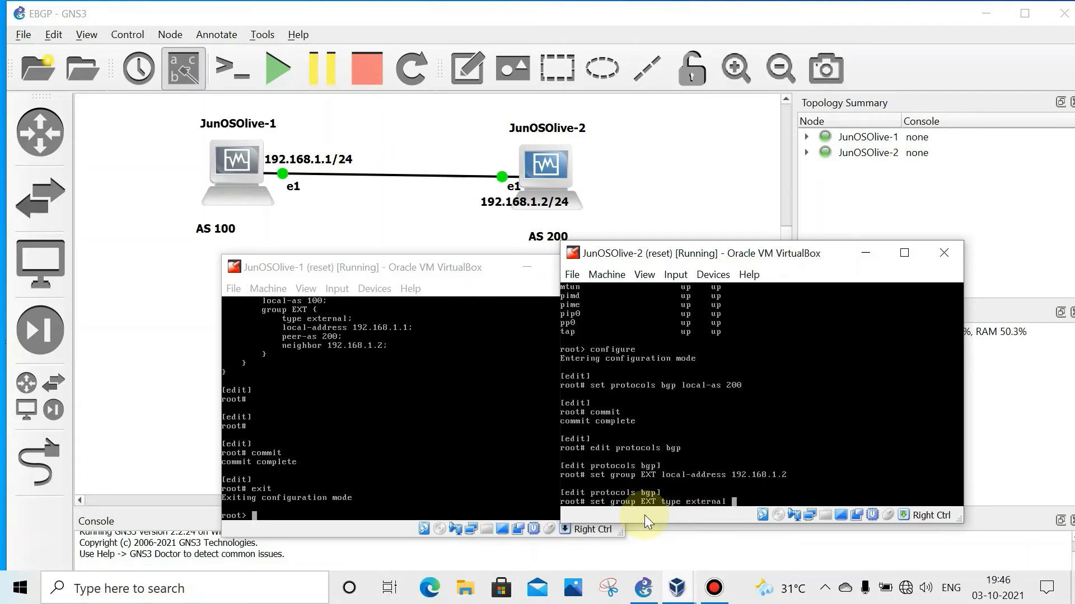
type("set")
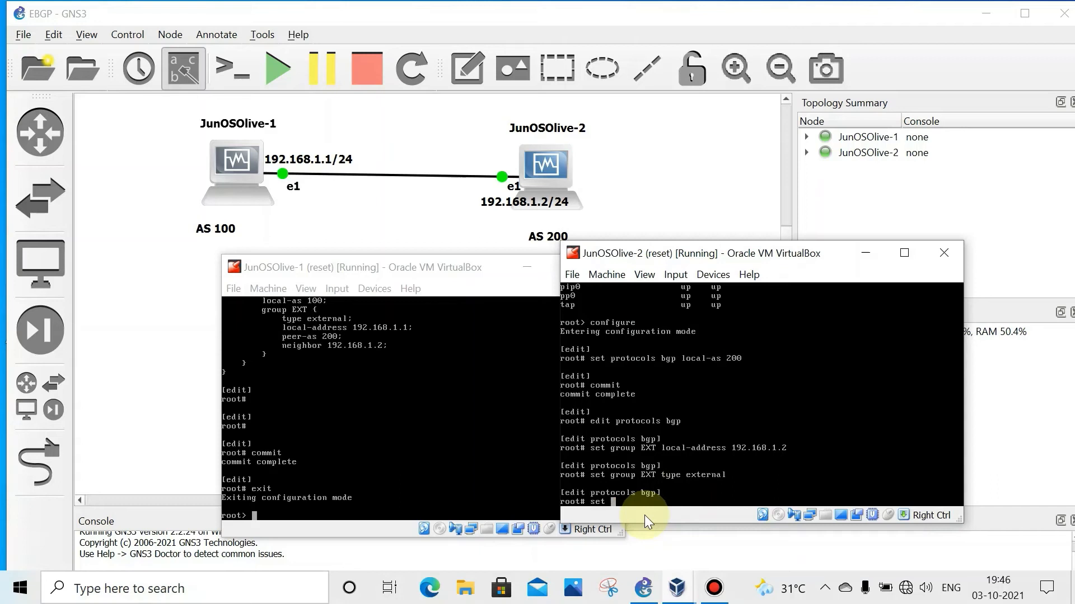
type("frou")
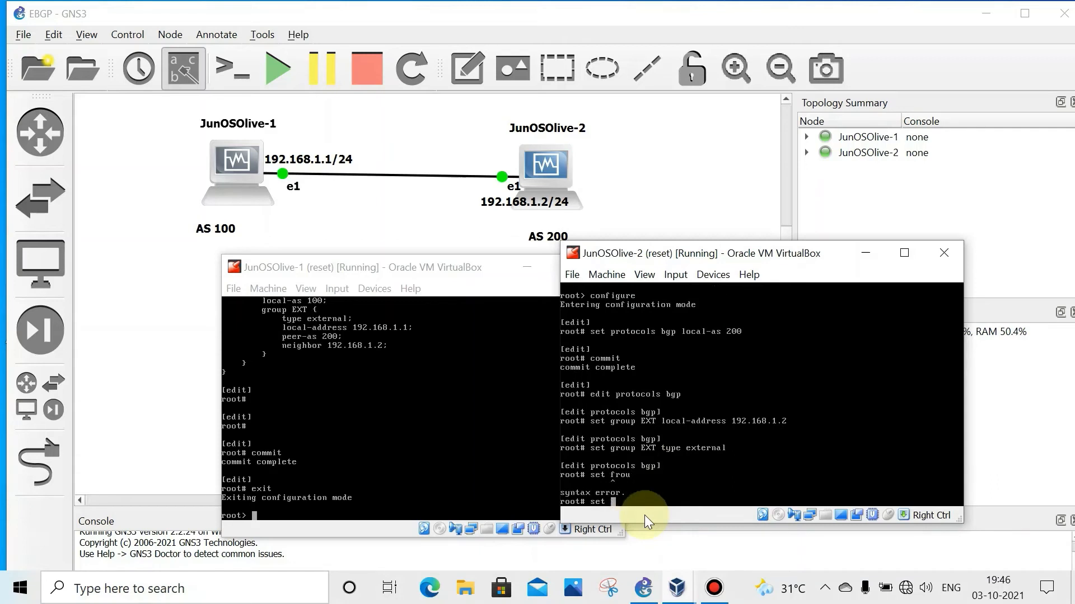
type("group")
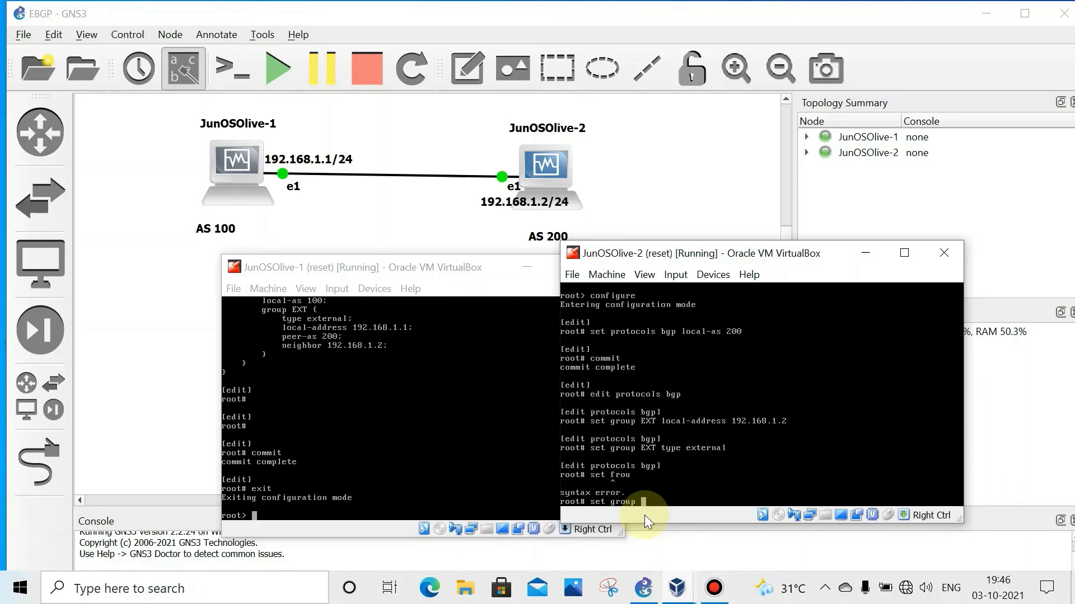
type("EXT")
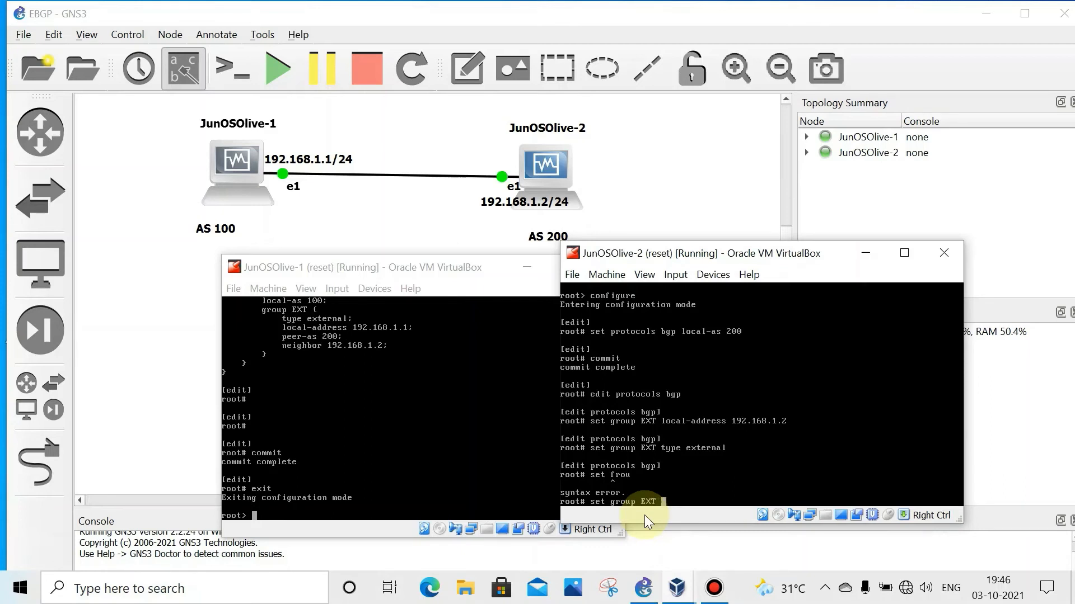
type("peer-as")
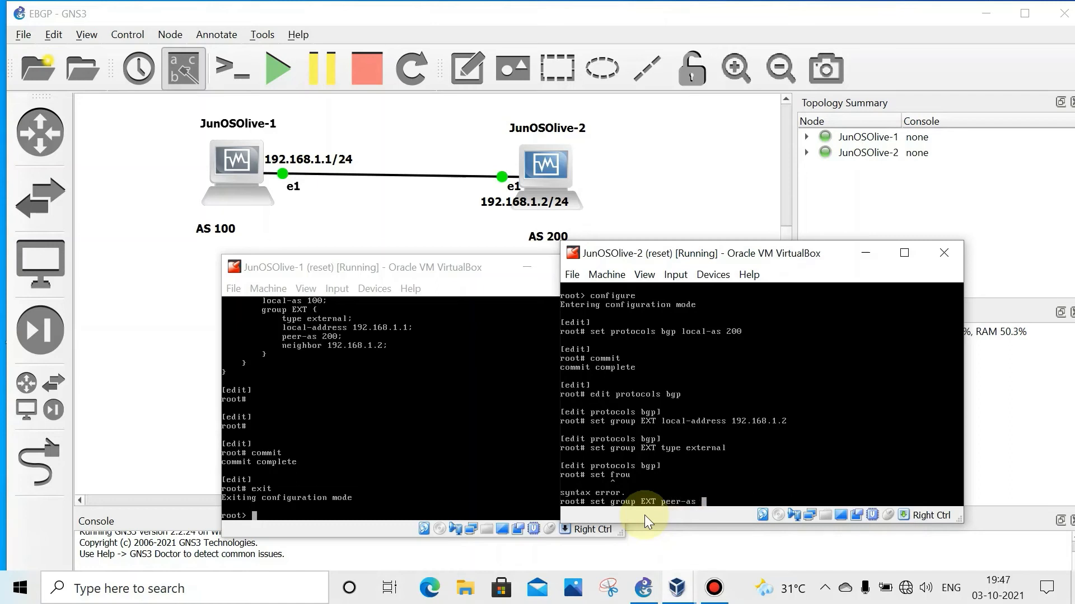
type("100")
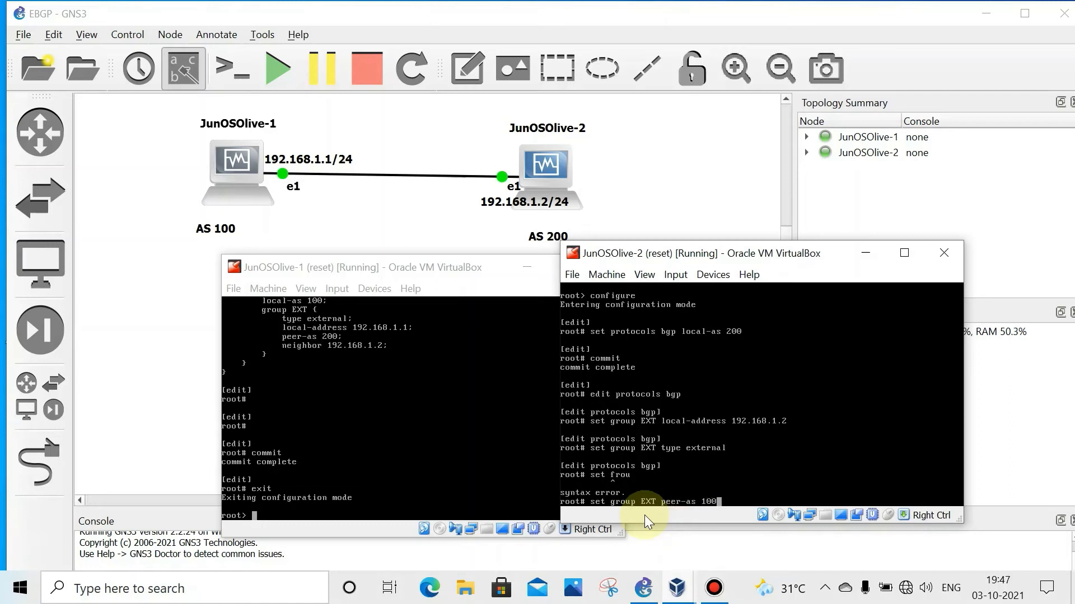
mouse_move(375, 416)
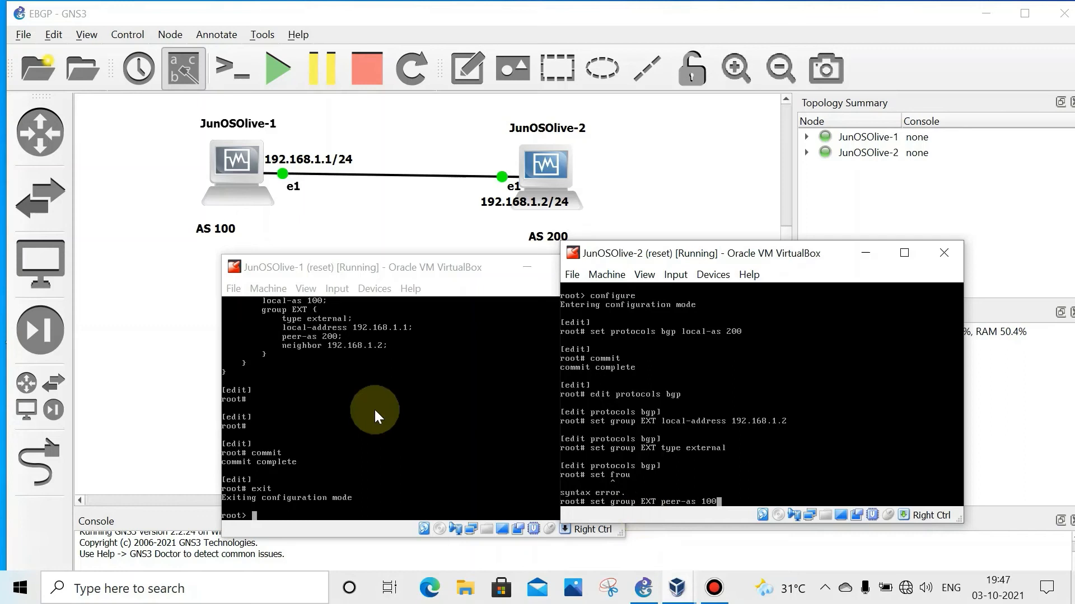
mouse_move(533, 218)
type("set g")
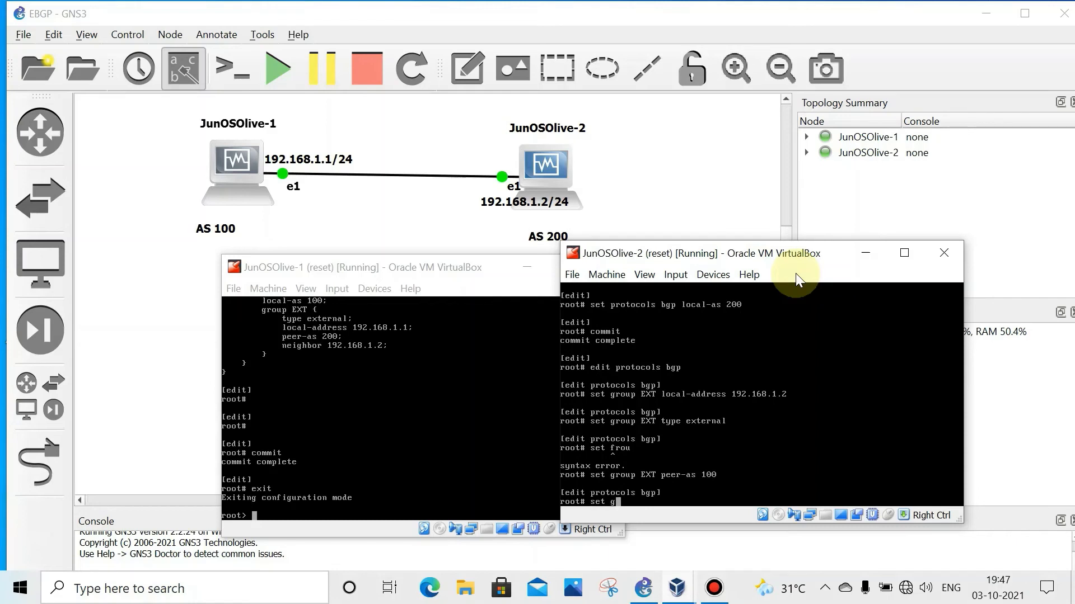
Add neighbor 192.168.1.1 to group EXT.
type("roup")
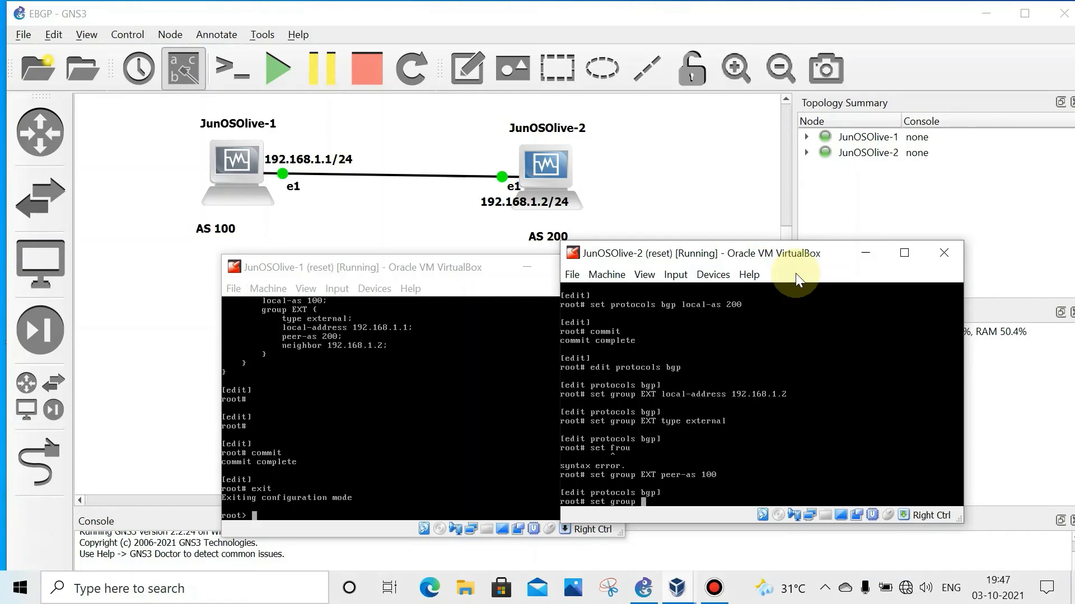
type("EXT")
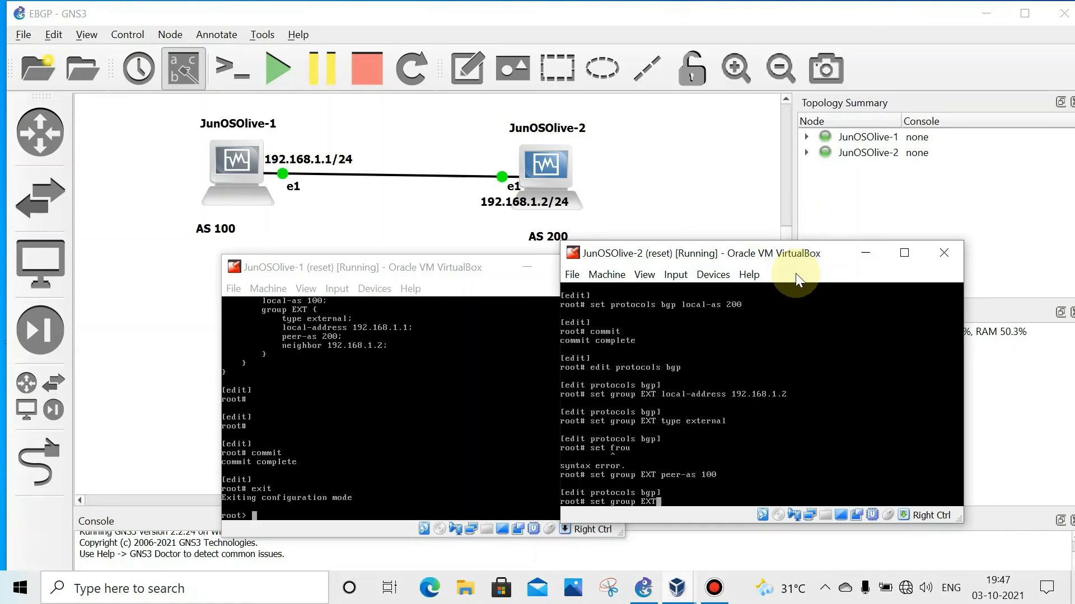
type("neighbor 192")
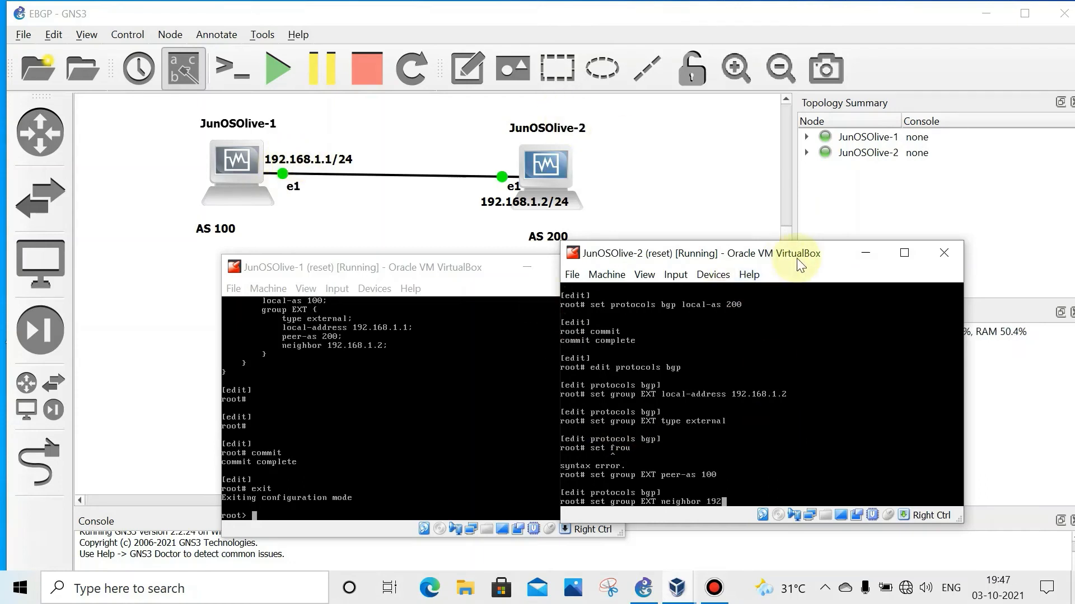
type(".168")
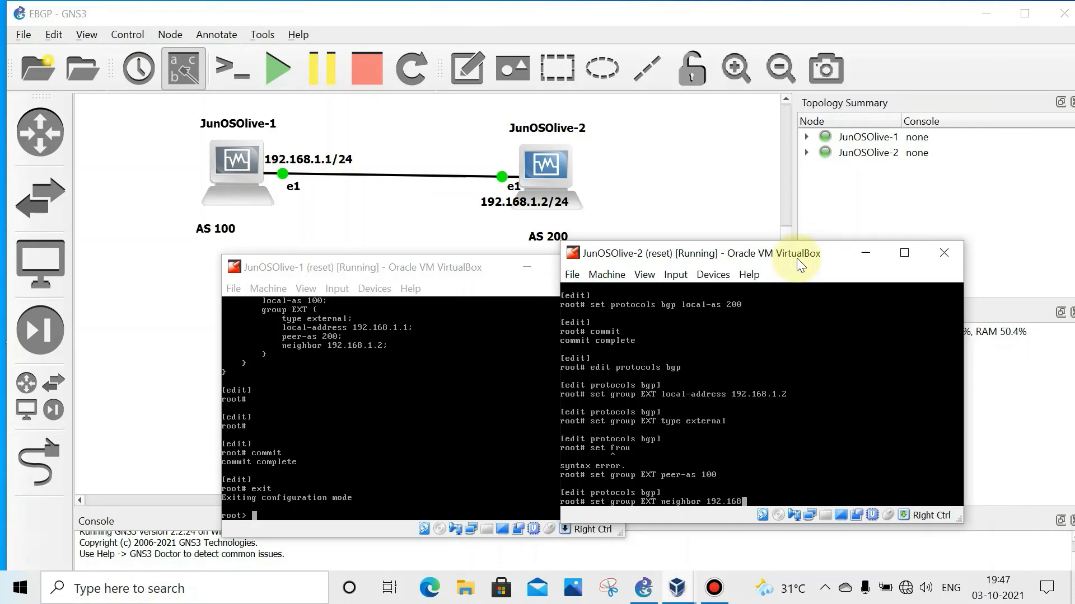
type(".1.1")
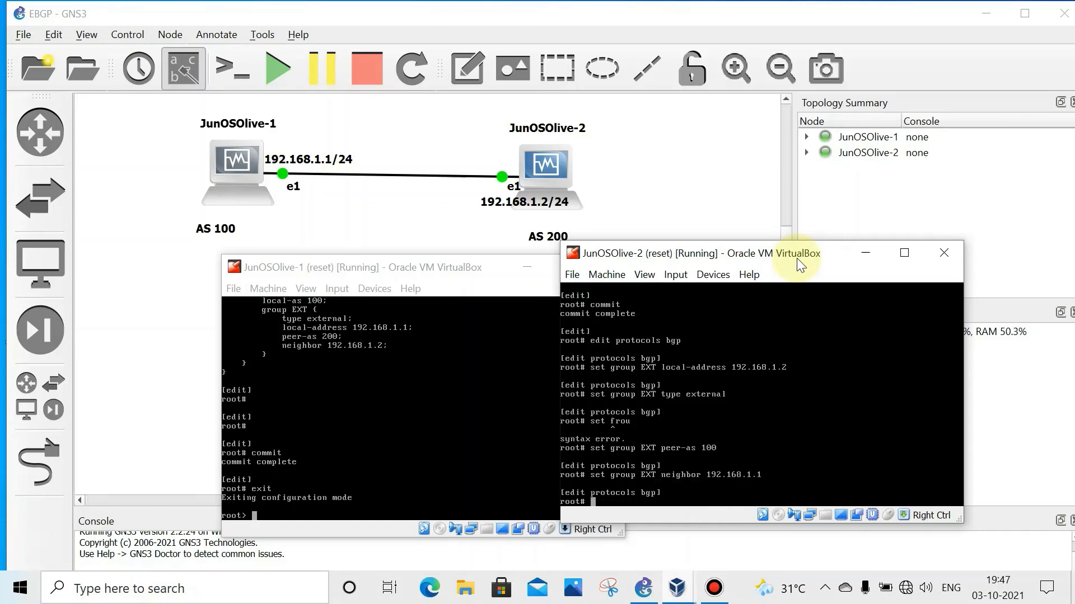
Review JunOSOlive-2's BGP configuration with show, commit it, and exit configuration mode.
type("show")
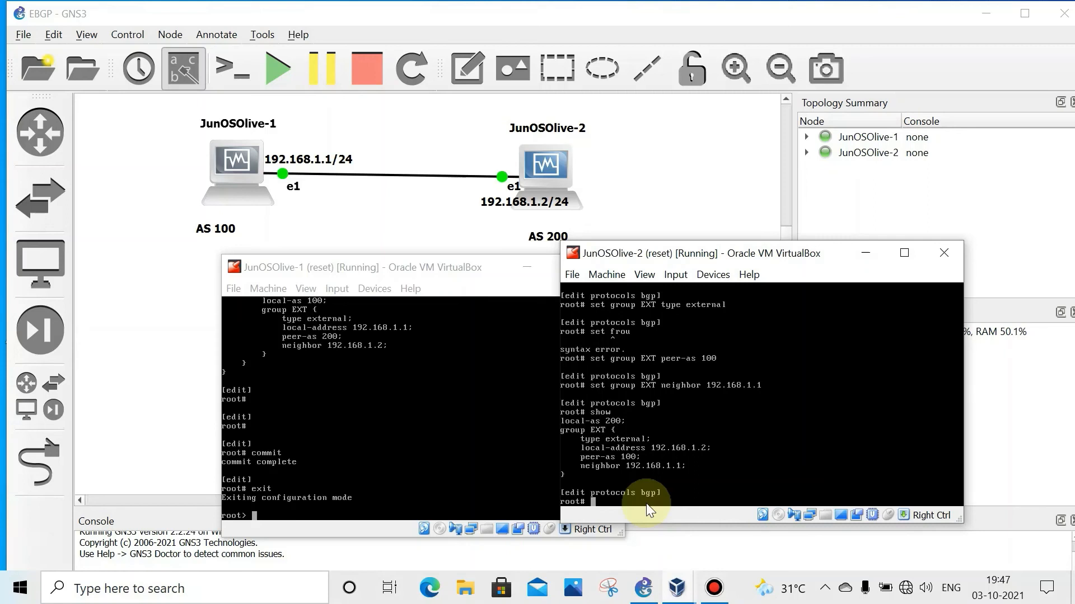
type("c")
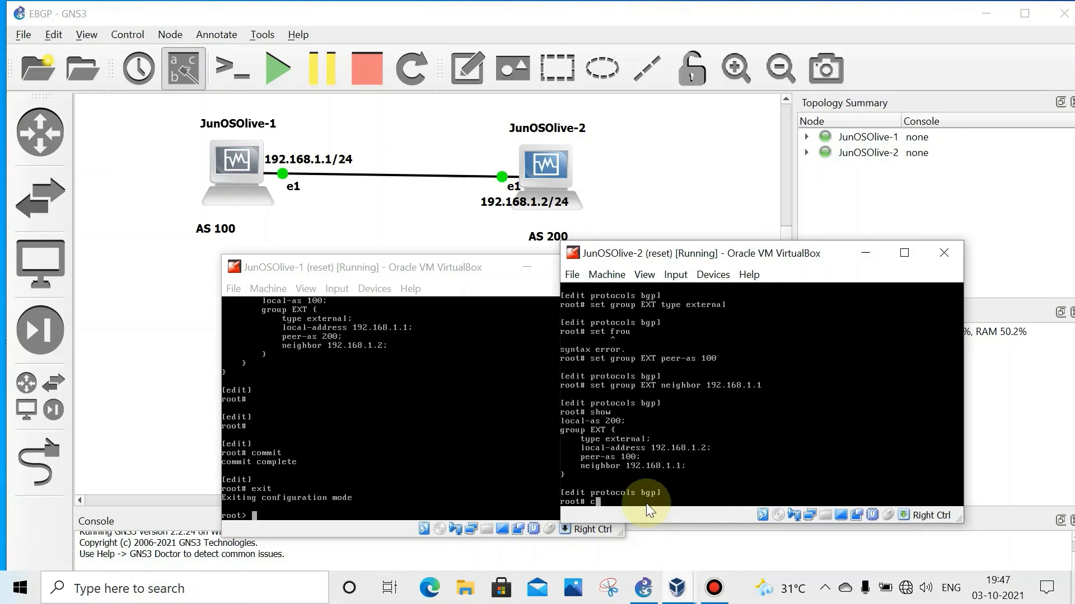
type("commit")
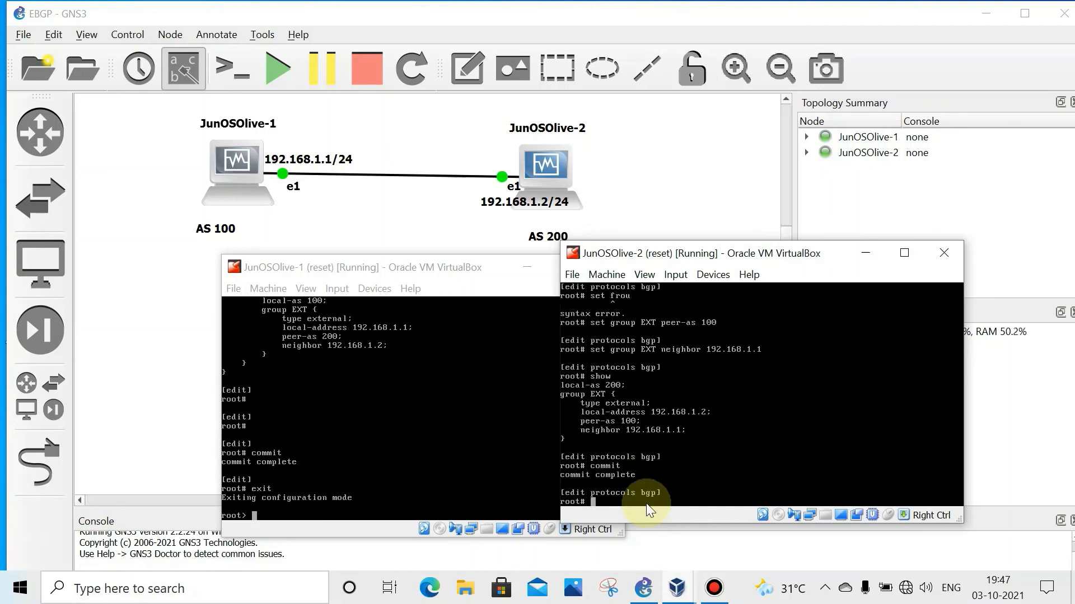
type("exit")
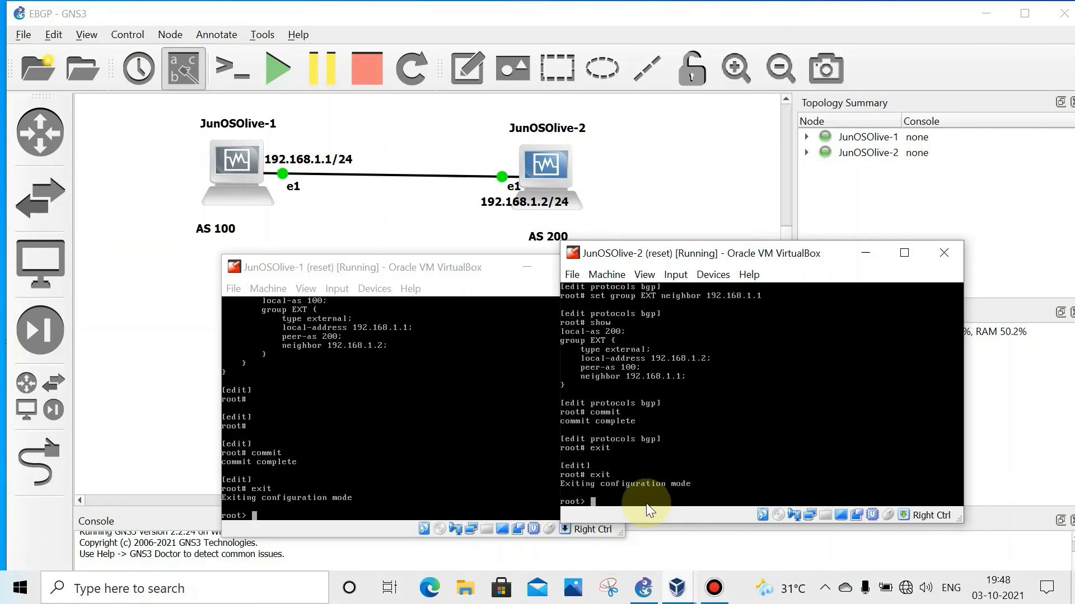
Run 'show bgp summary' on JunOSOlive-2, then start a show command on JunOSOlive-1.
type("show")
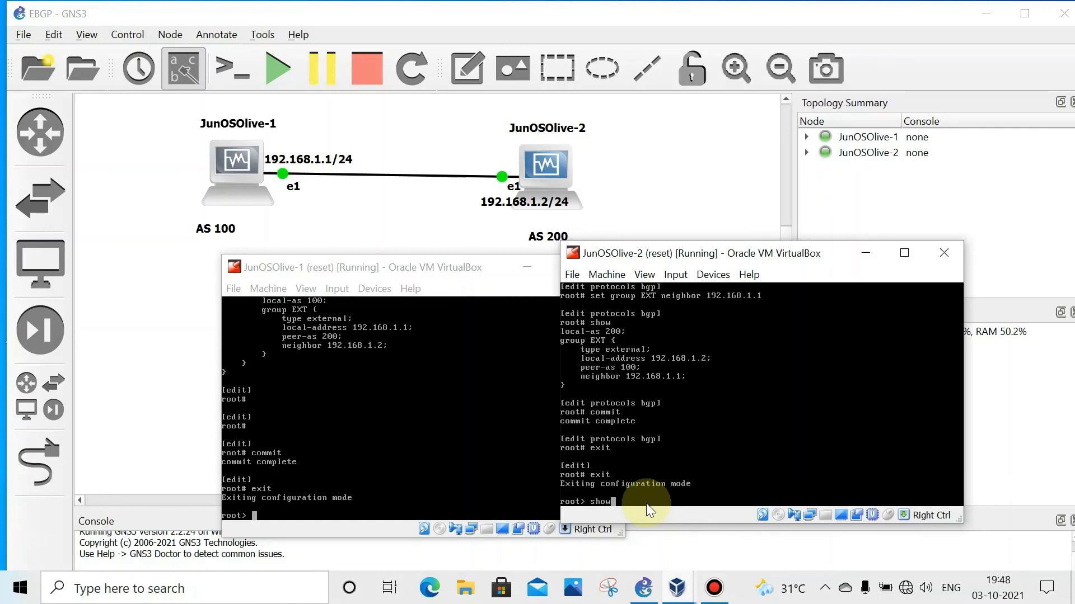
type("bgp")
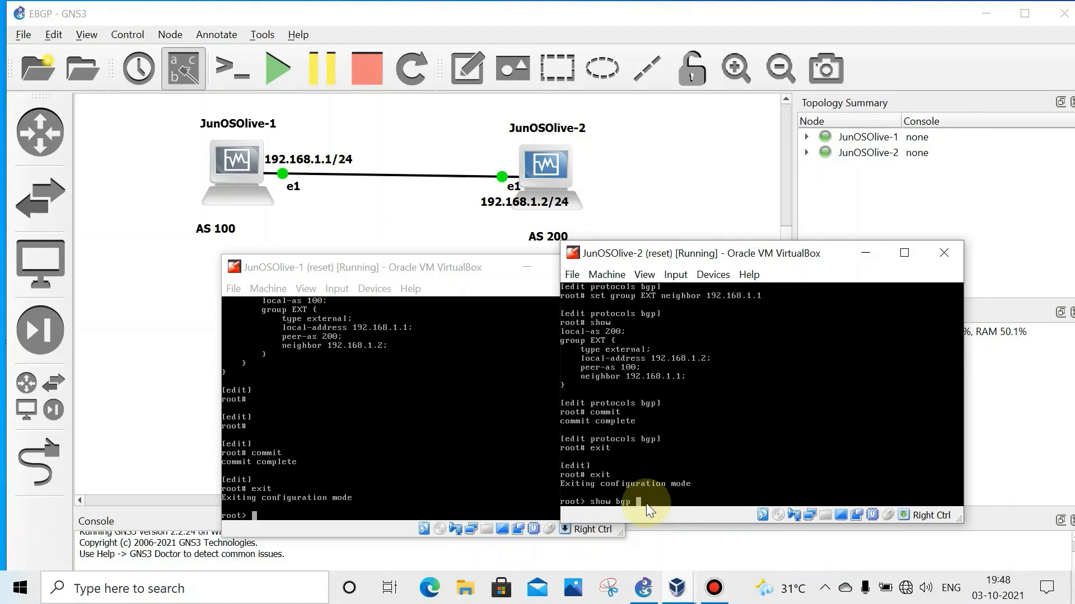
type("summary")
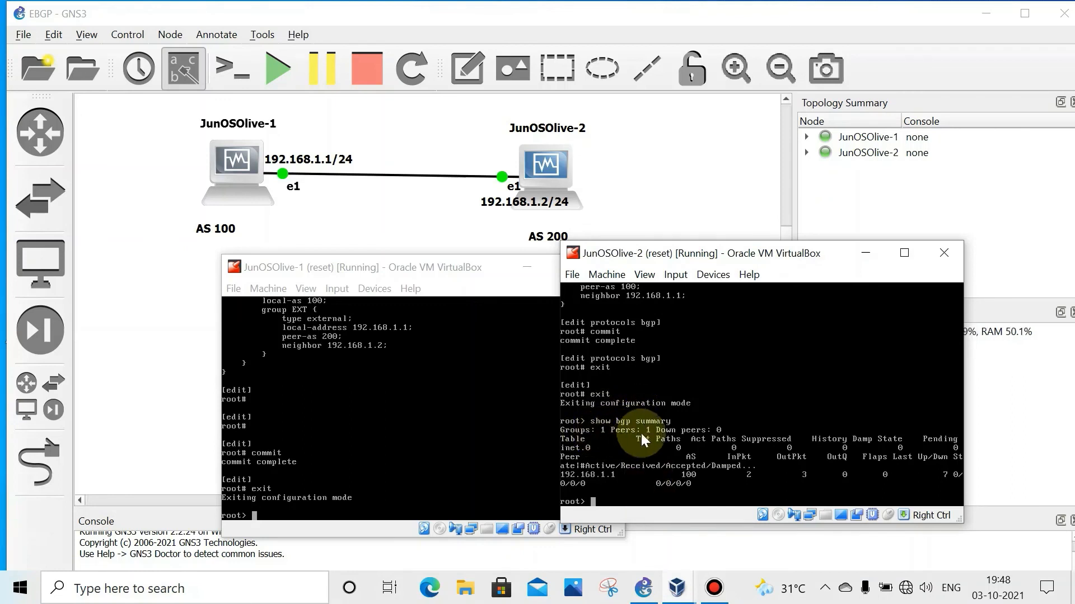
mouse_move(712, 439)
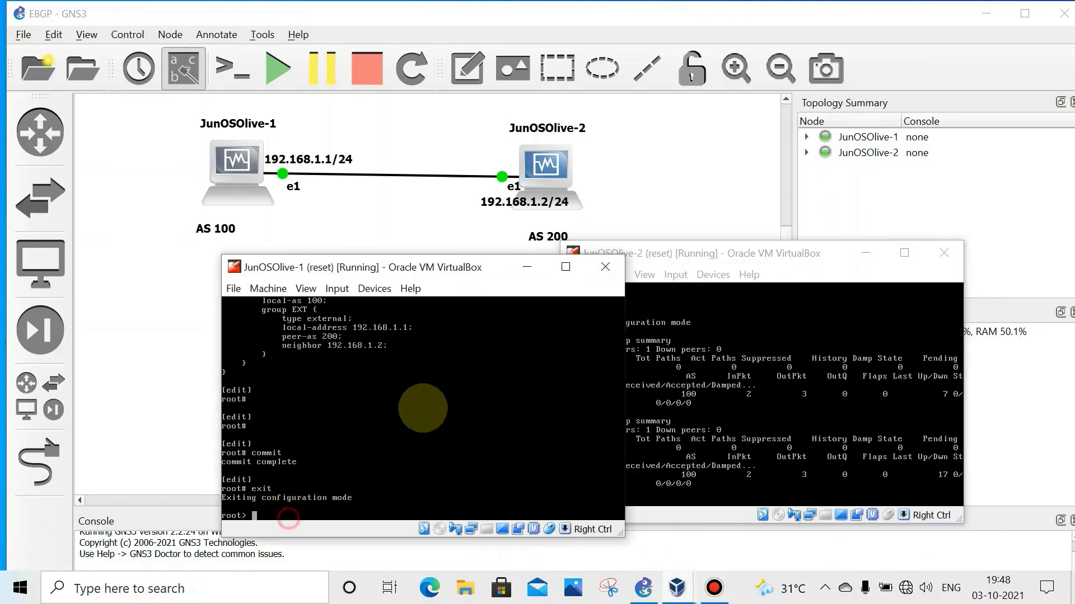
type("show")
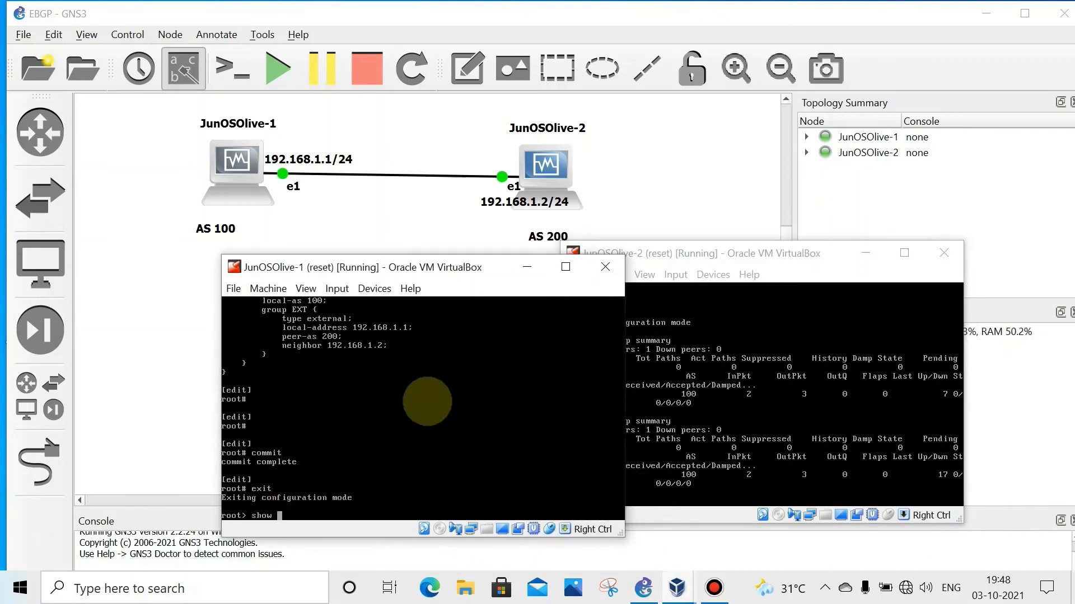